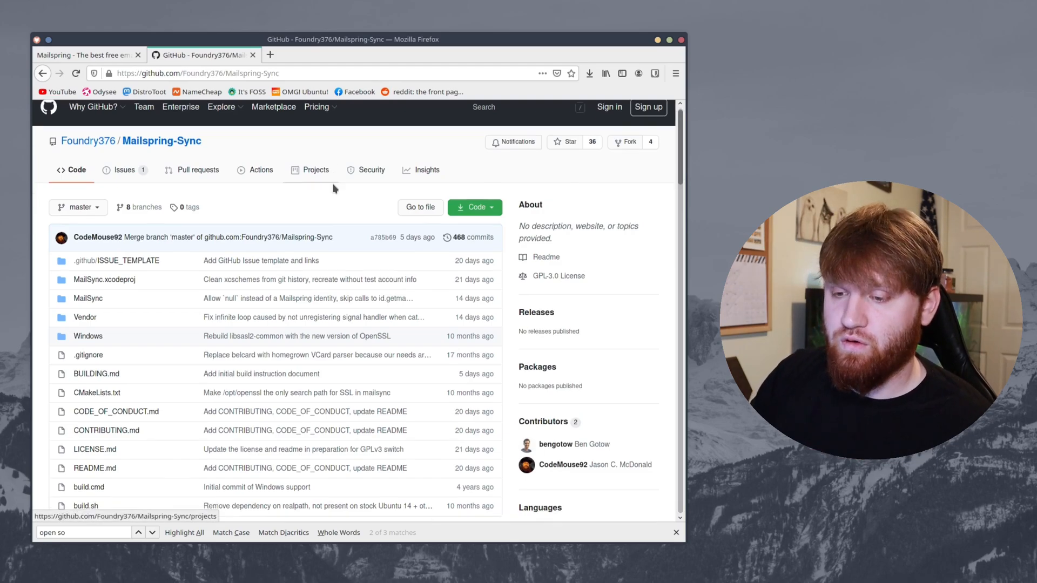
Open the 'Update the license and readme' commit showing the GPLv3 license diff
scroll(down, 3)
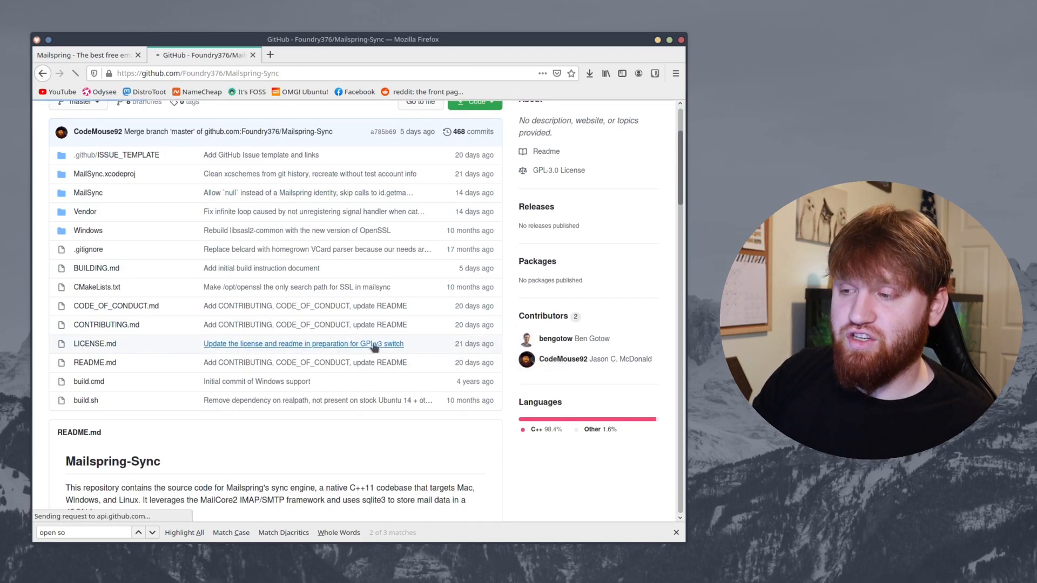
click(302, 344)
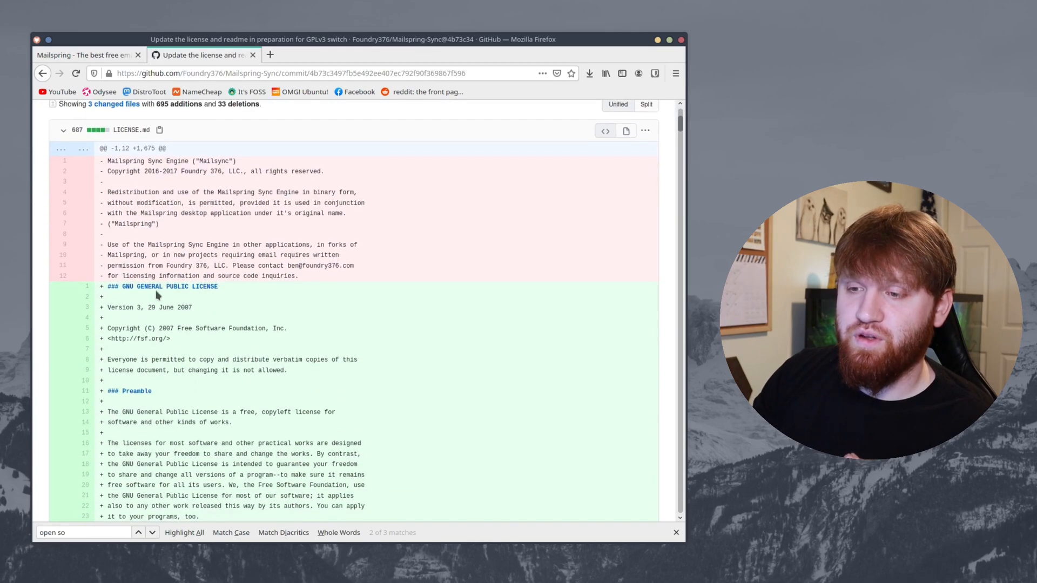
mouse_move(310, 304)
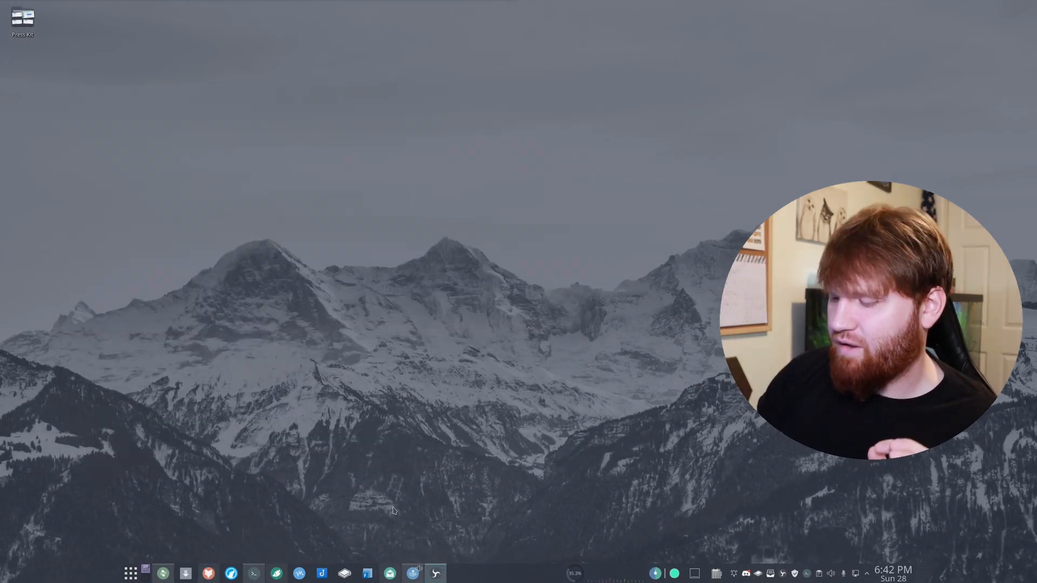
Restore the Mailspring window from the taskbar with the follow-up reminder message visible
click(386, 572)
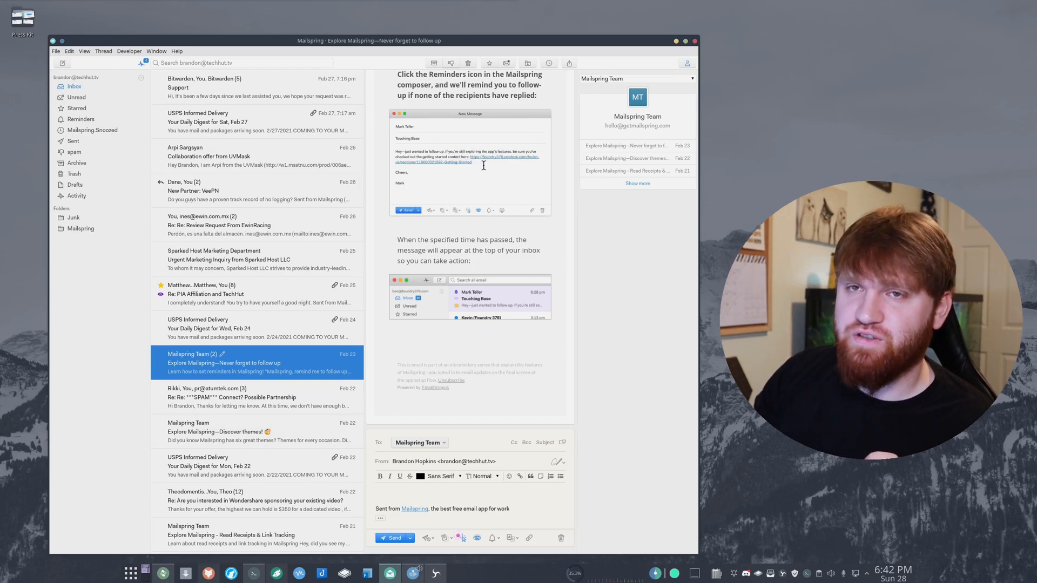
click(490, 211)
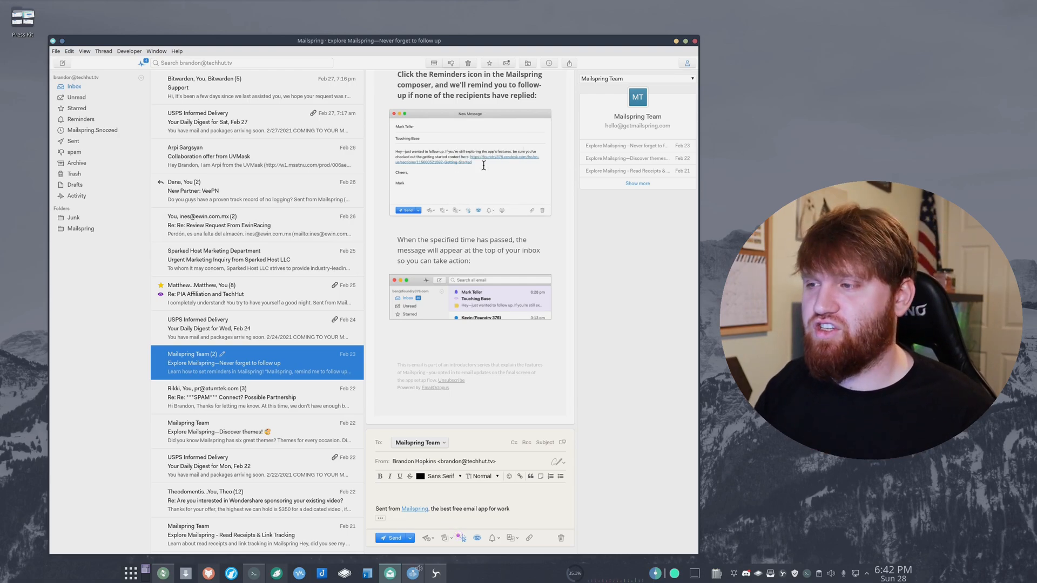
click(491, 212)
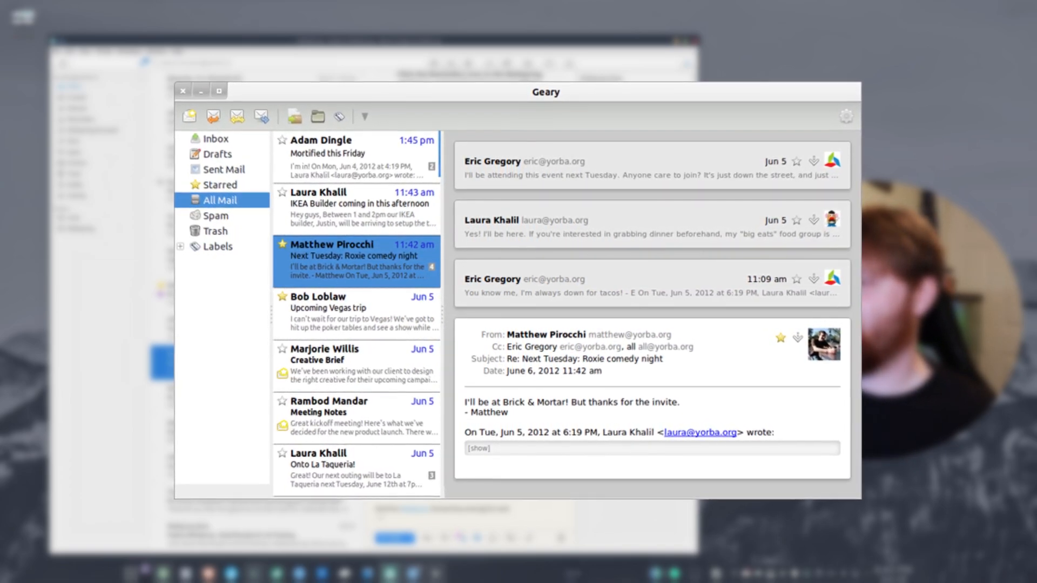
drag(545, 91, 544, 84)
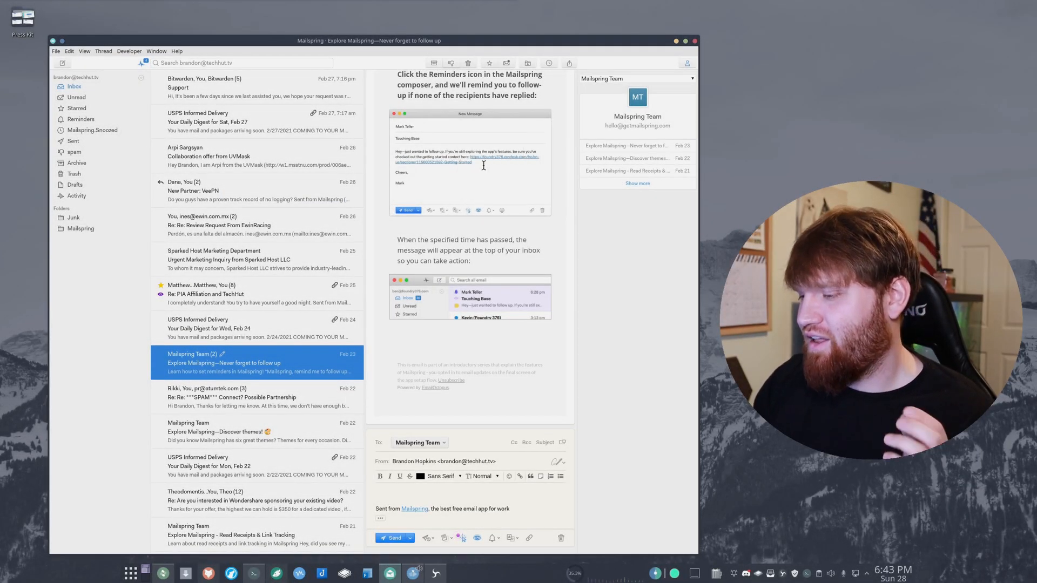
click(491, 210)
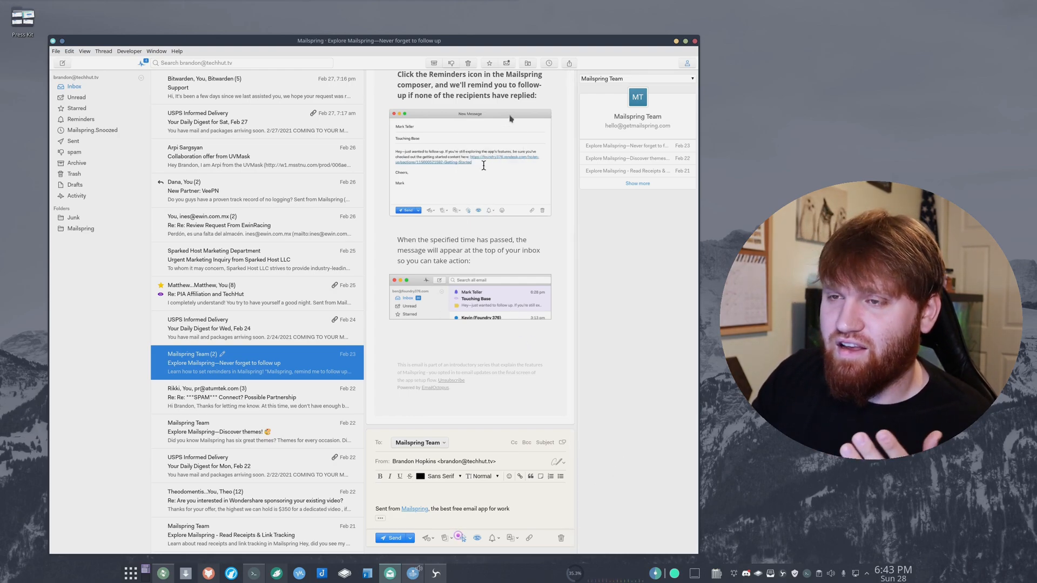
click(490, 211)
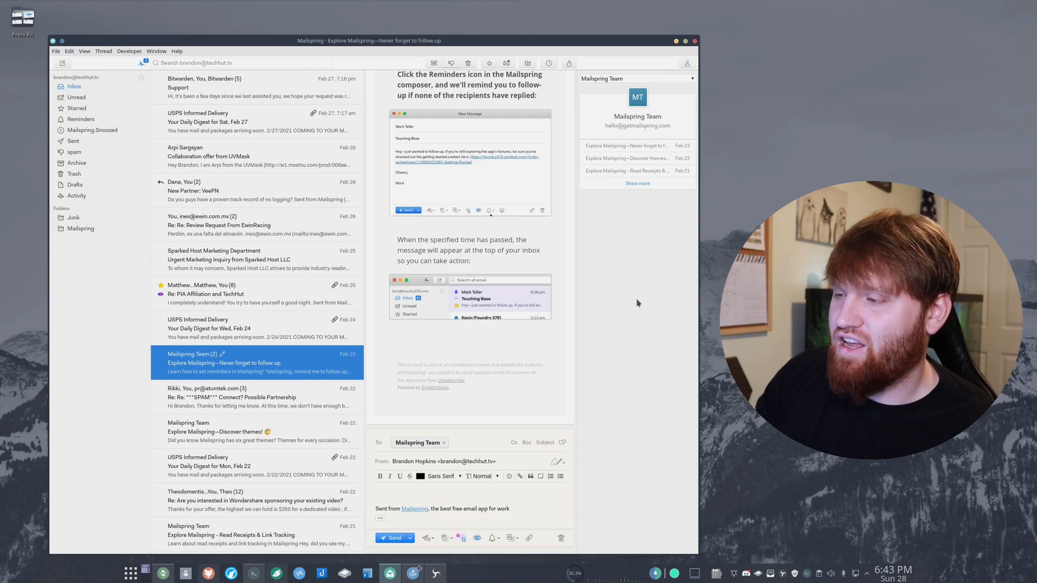
click(489, 210)
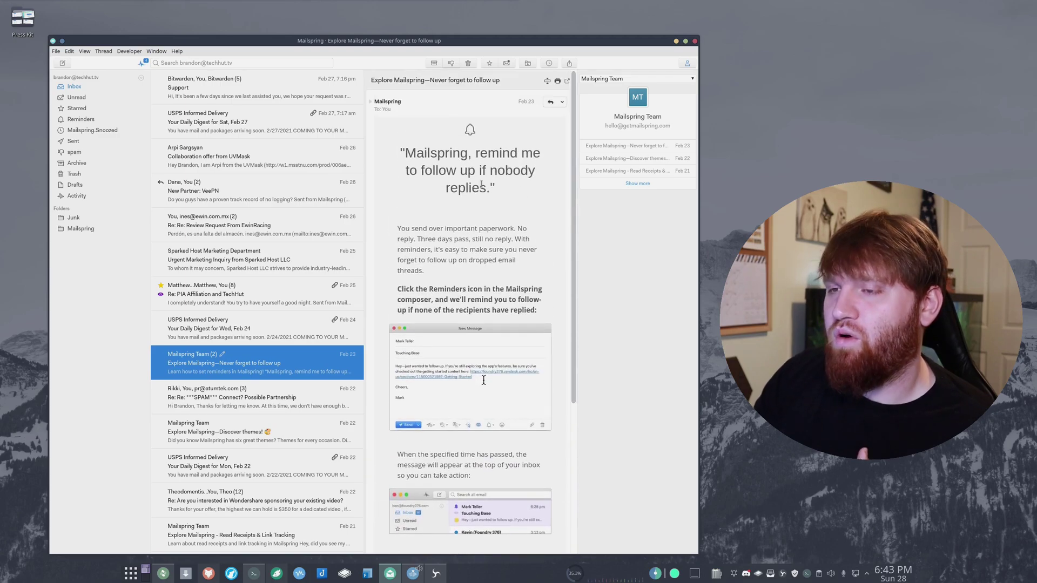
Read through the reminders email, then view the 'Discover themes!' message
click(488, 426)
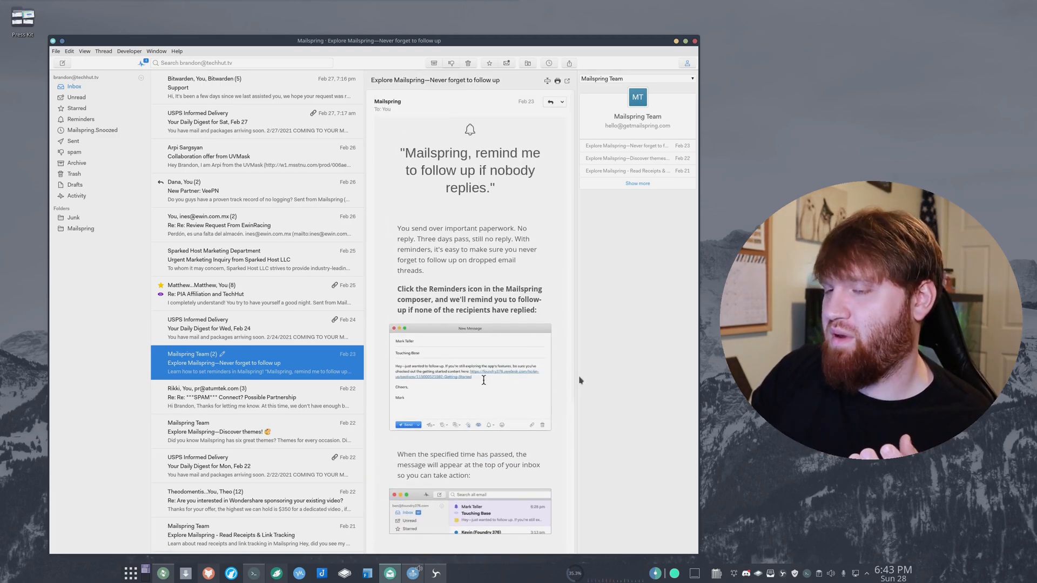
click(479, 426)
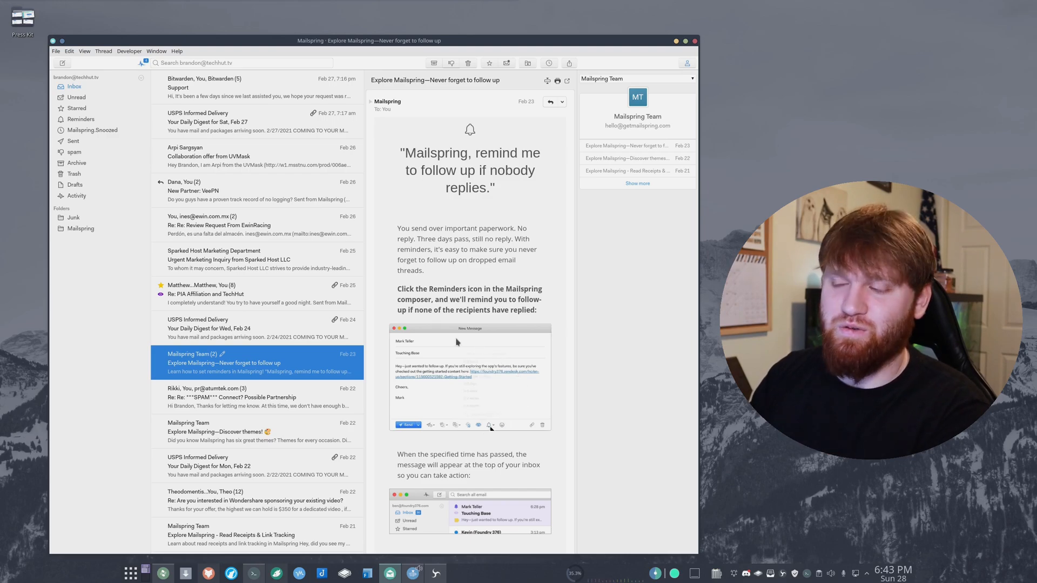
click(487, 426)
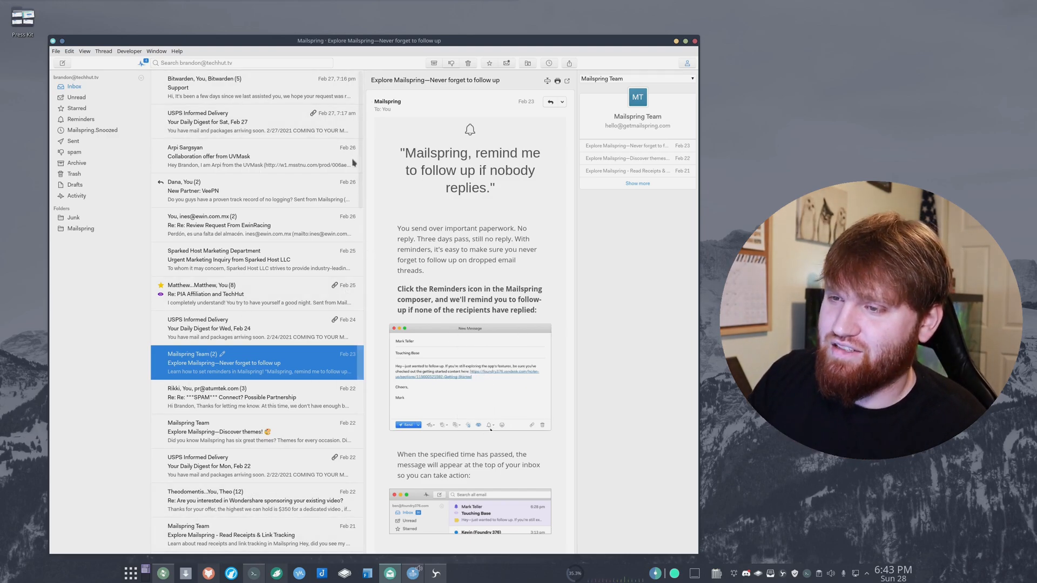
click(489, 426)
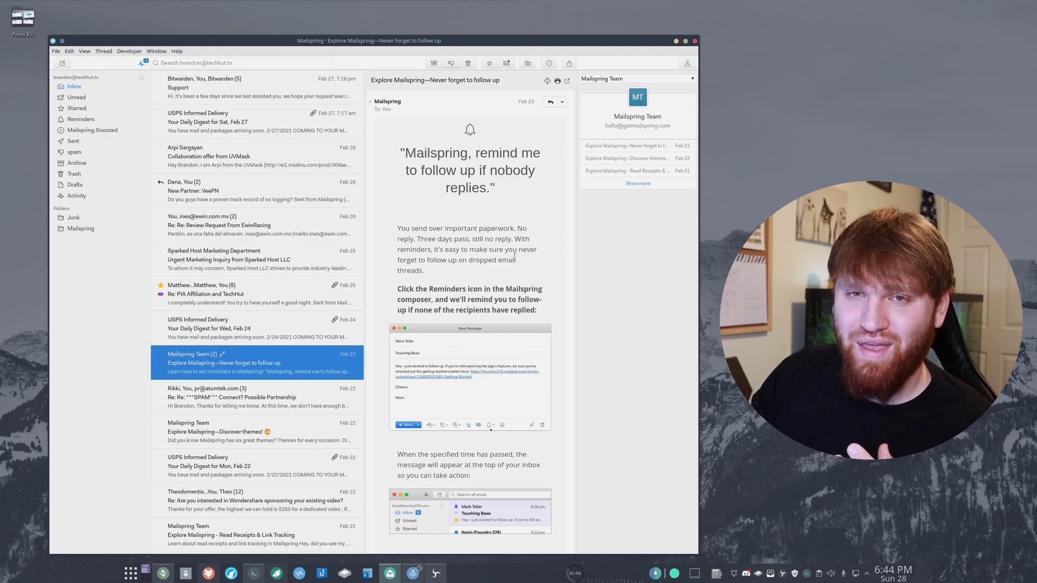
click(489, 426)
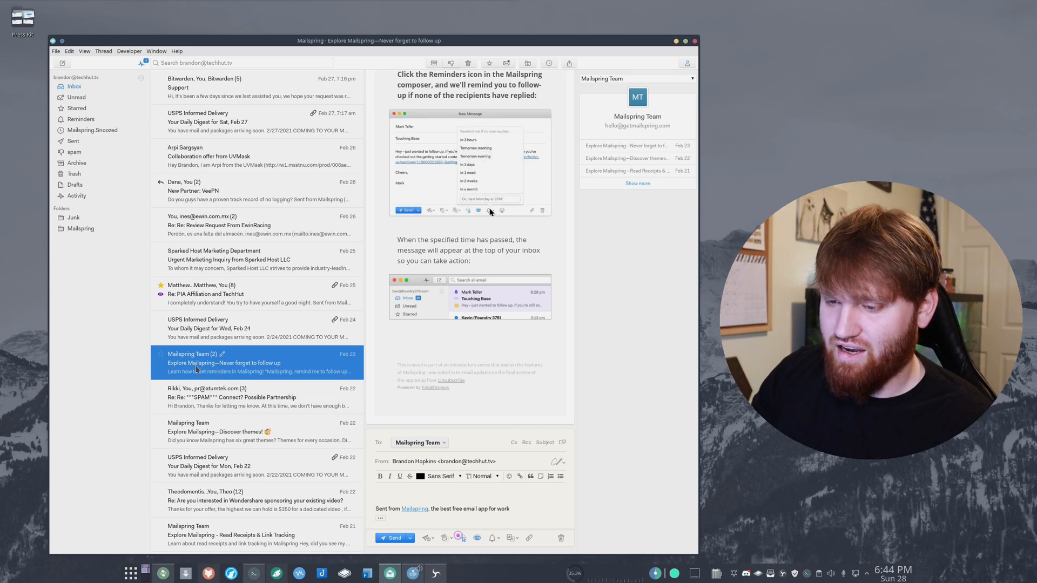
click(224, 432)
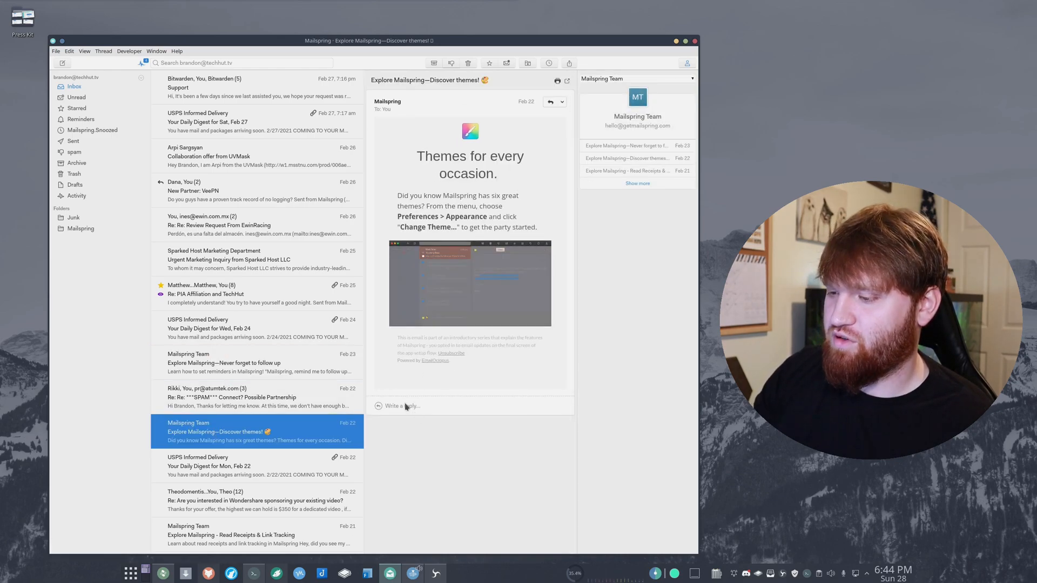
Start a reply to Discover themes and dismiss the link-tracking and read-receipt tips
click(400, 406)
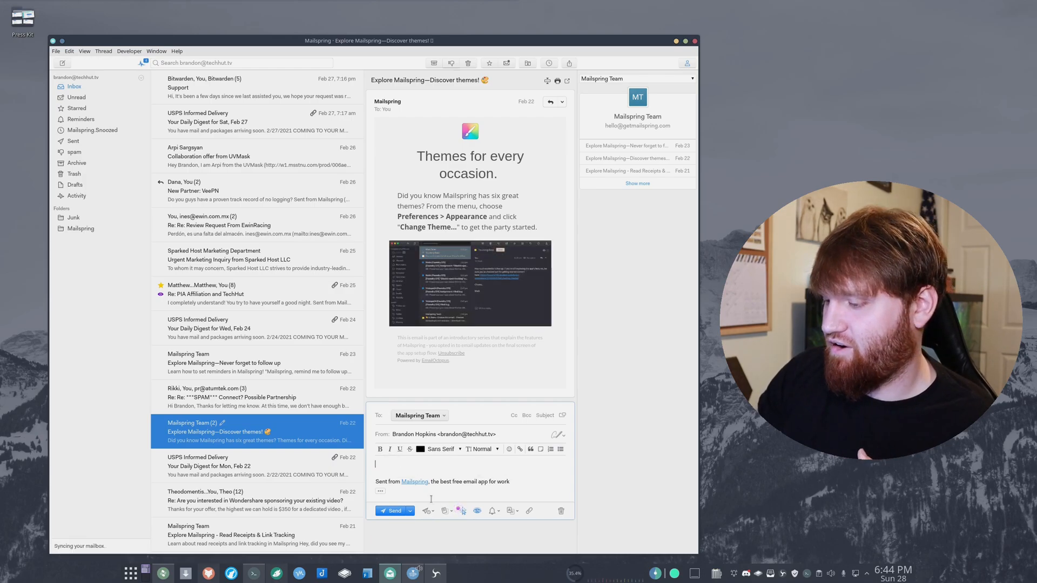
click(476, 511)
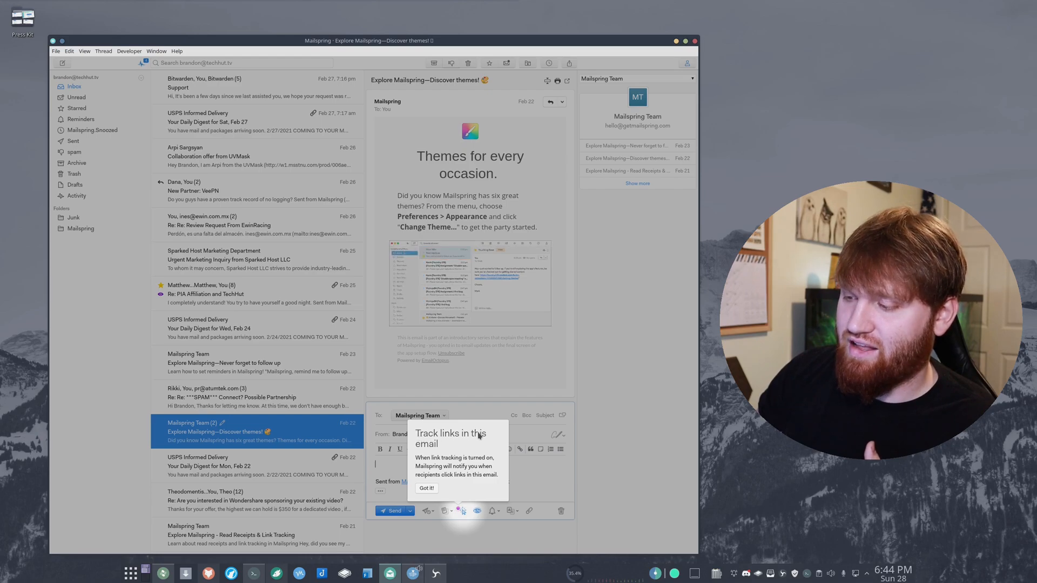
click(426, 488)
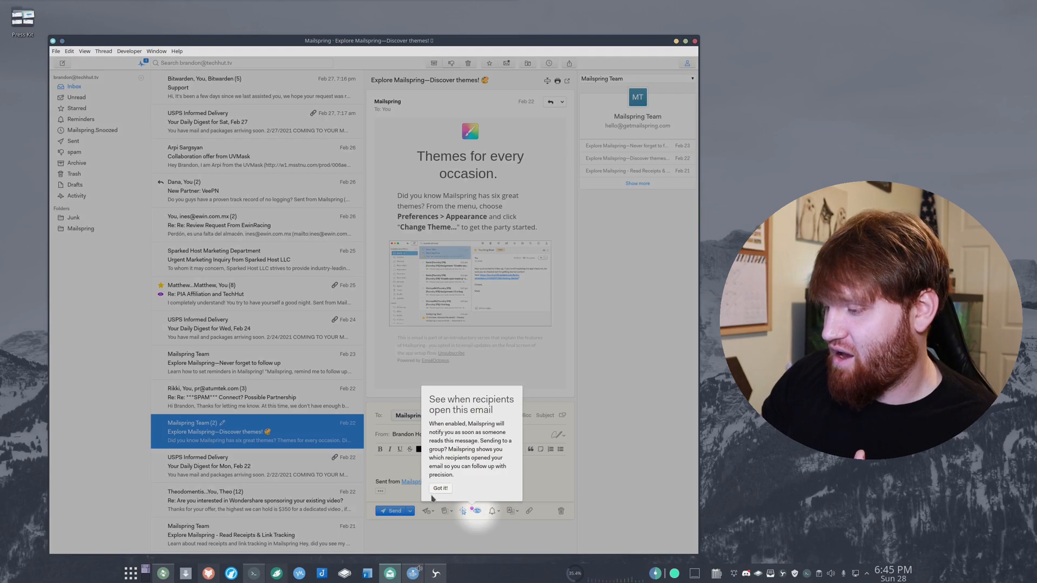
click(492, 511)
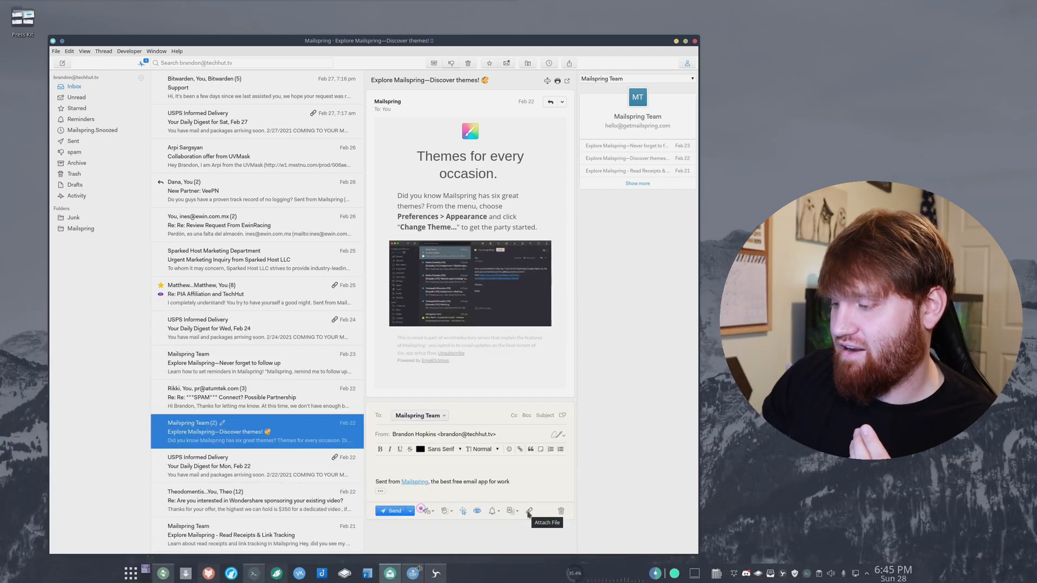
mouse_move(511, 511)
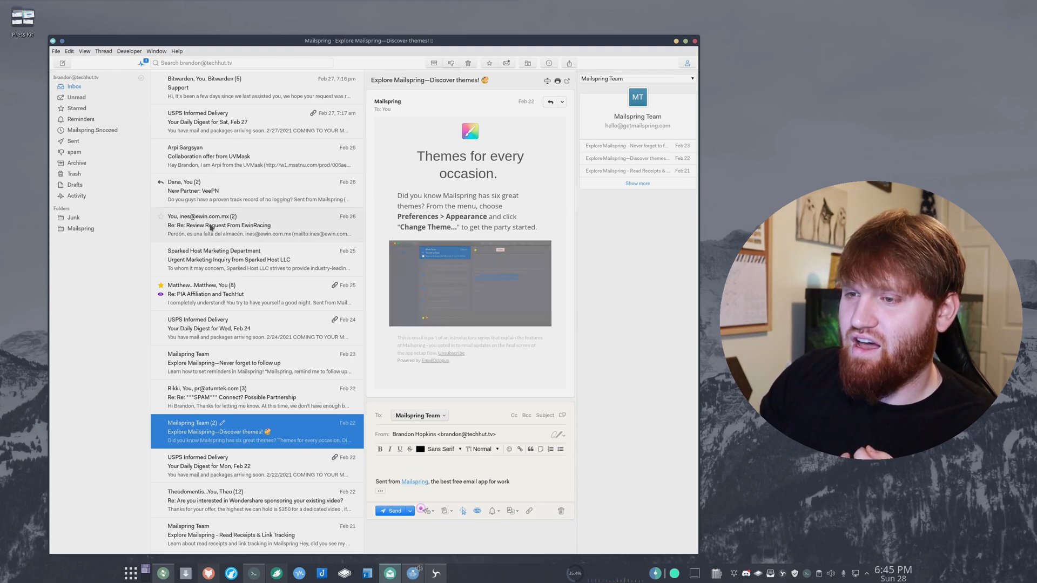
Show the EwinRacing review request reply in its original Spanish text
click(229, 225)
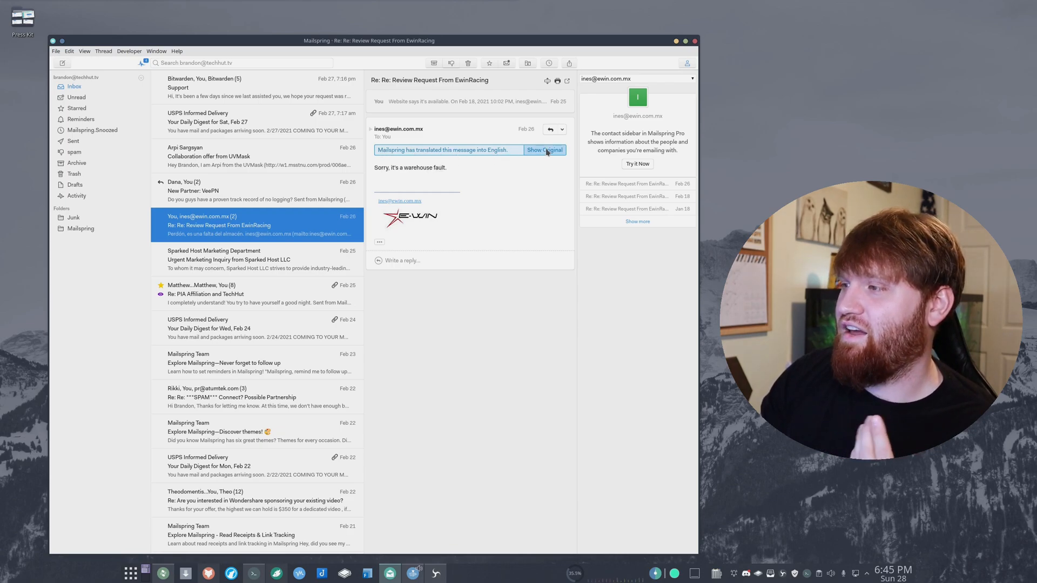
click(545, 150)
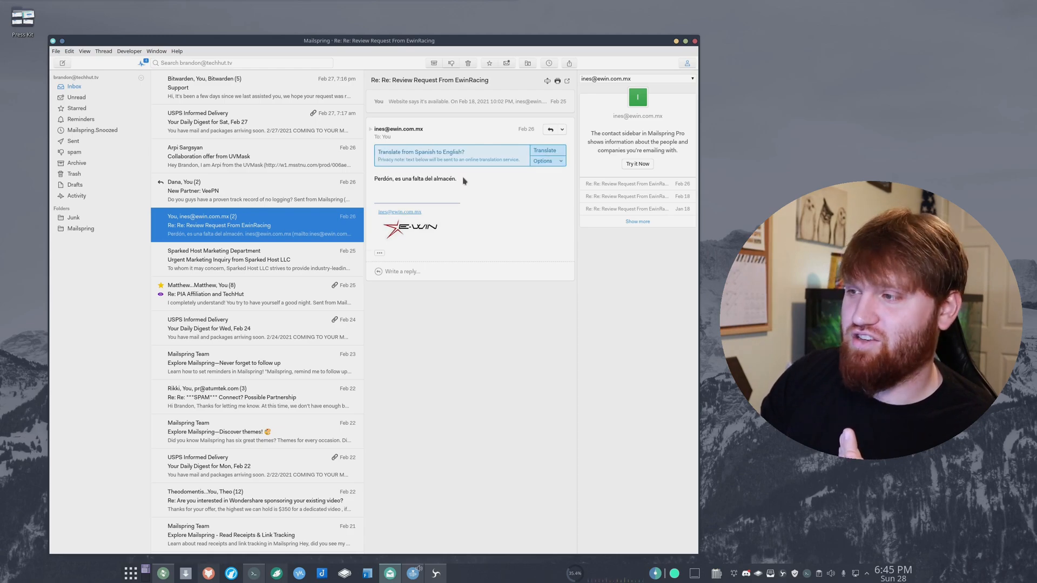
mouse_move(527, 197)
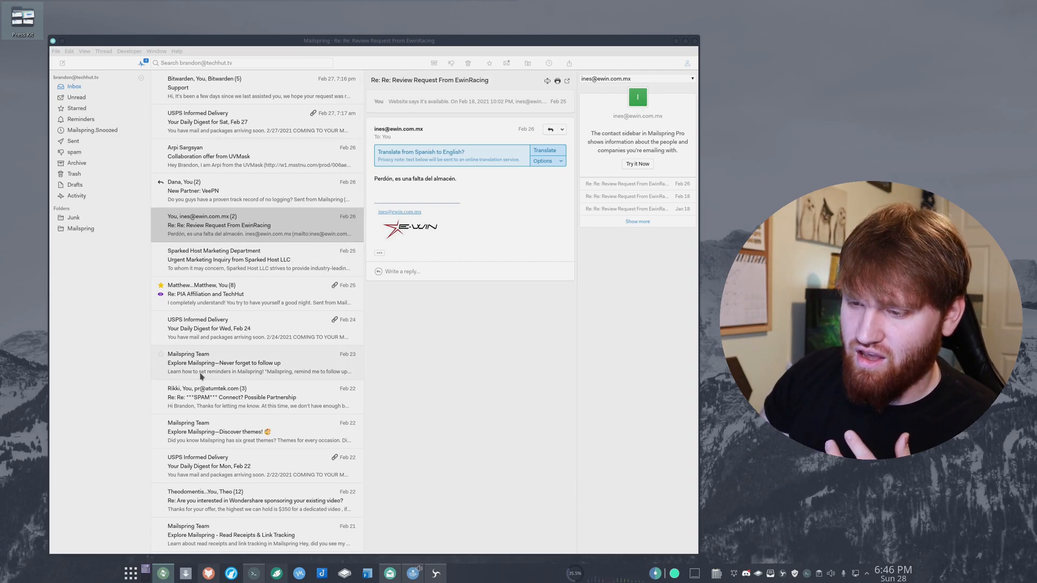
View the Read Receipts & Link Tracking message, ending on the Discover themes message
click(224, 363)
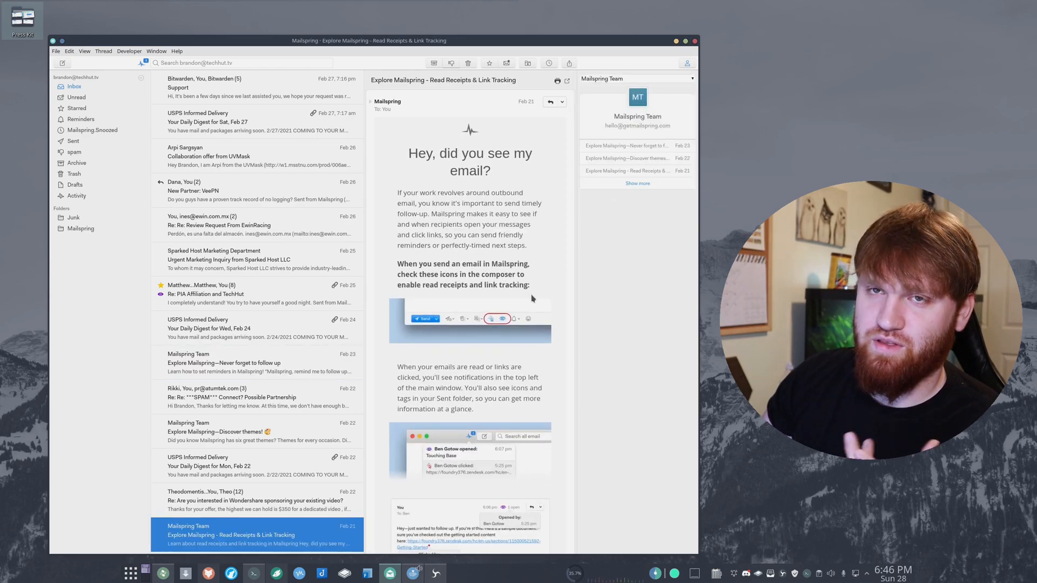
mouse_move(527, 246)
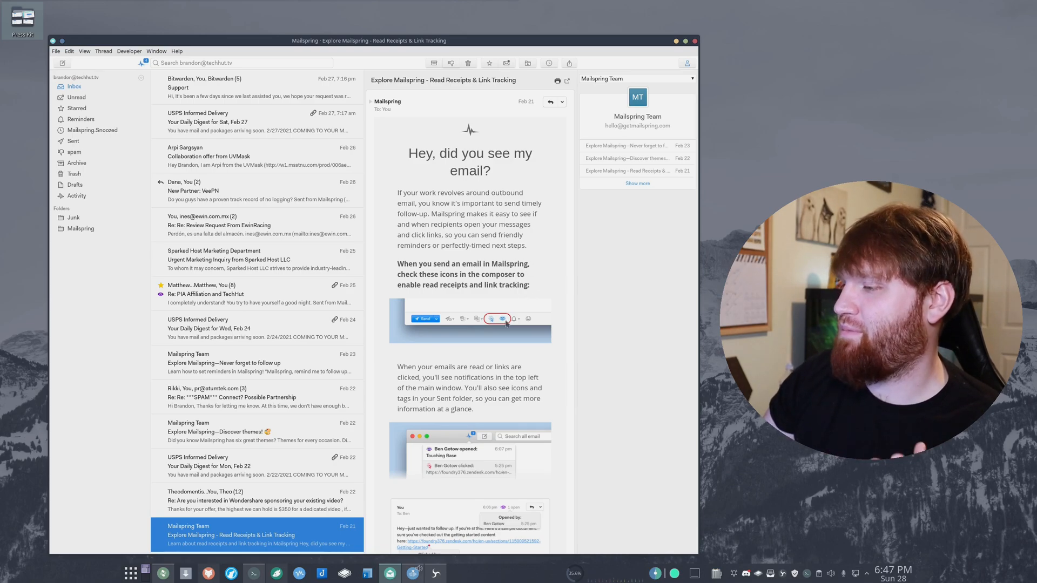
mouse_move(527, 293)
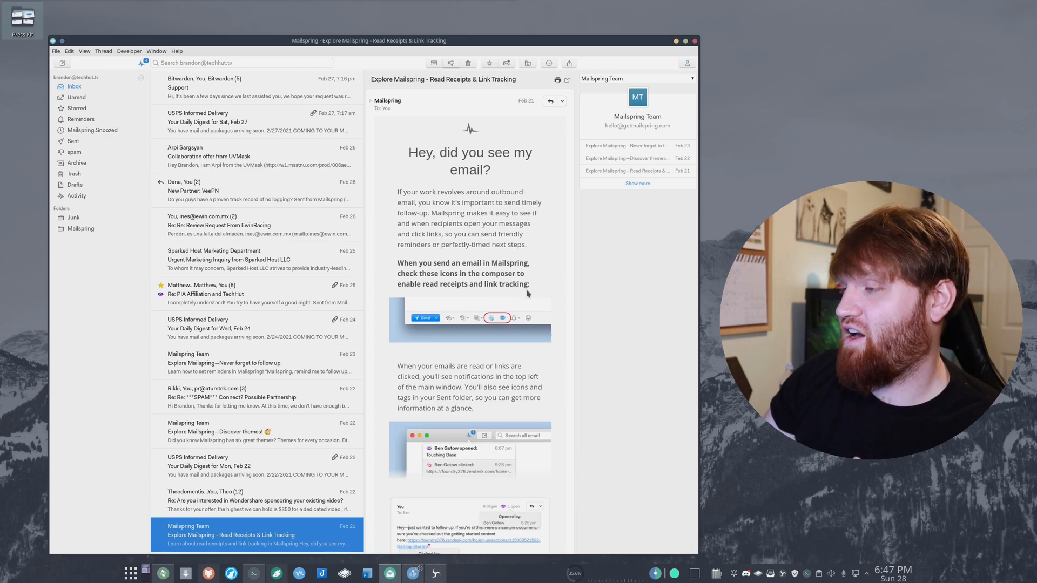
scroll(down, 3)
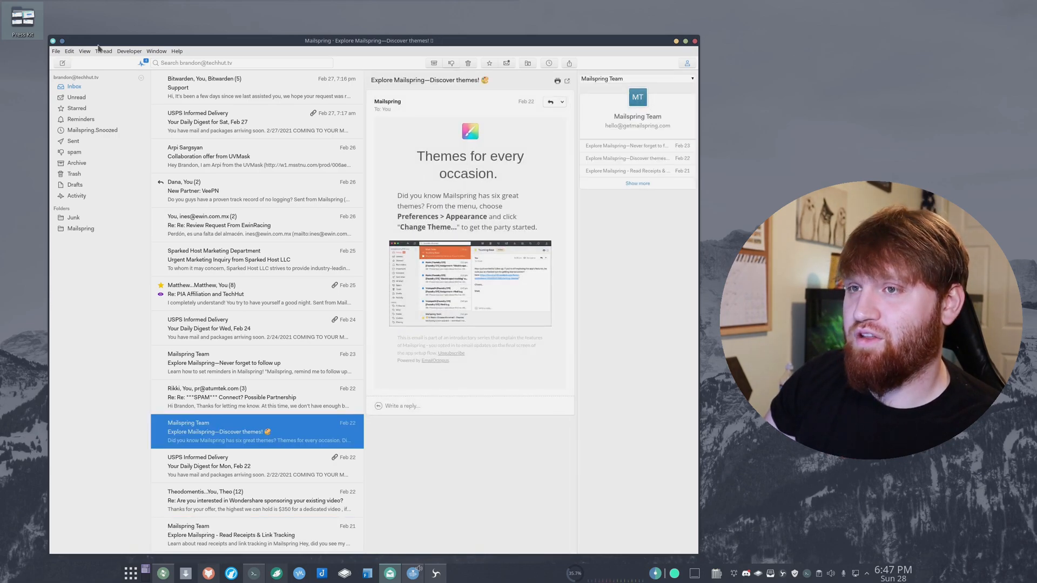
Bring up the Themes picker from Edit > Preferences > Appearance
click(69, 51)
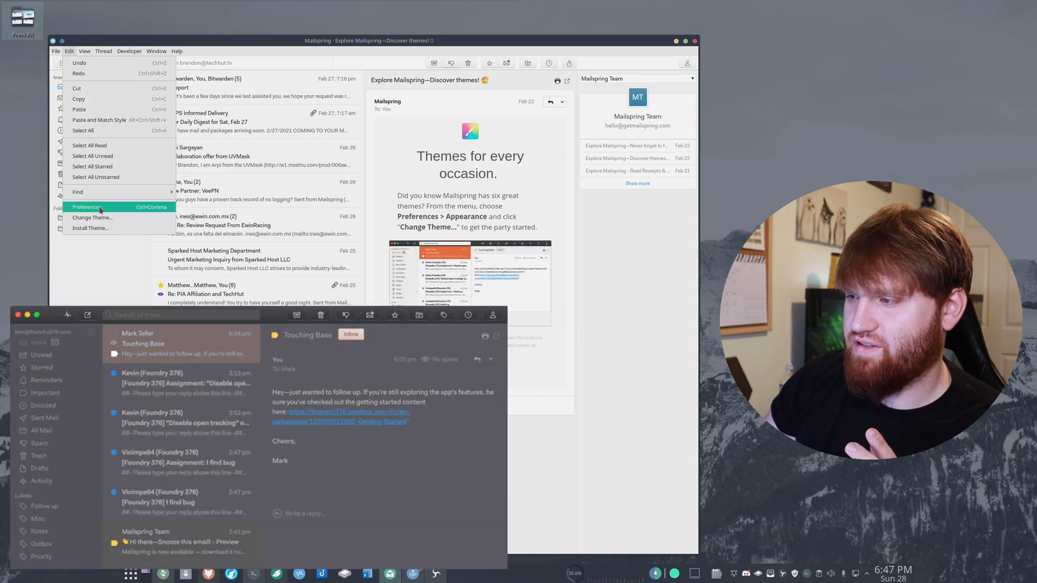
click(87, 206)
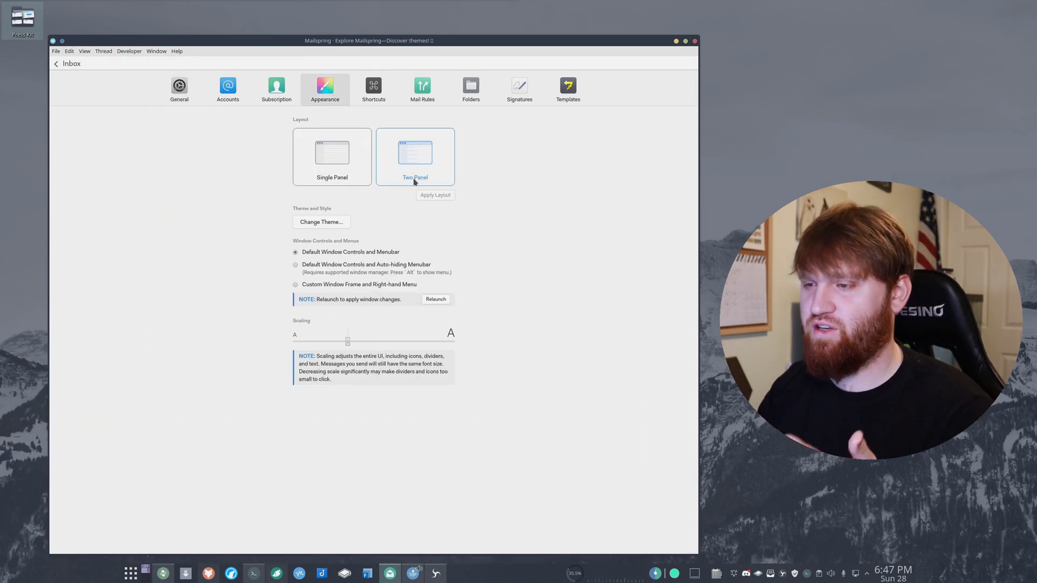
click(322, 223)
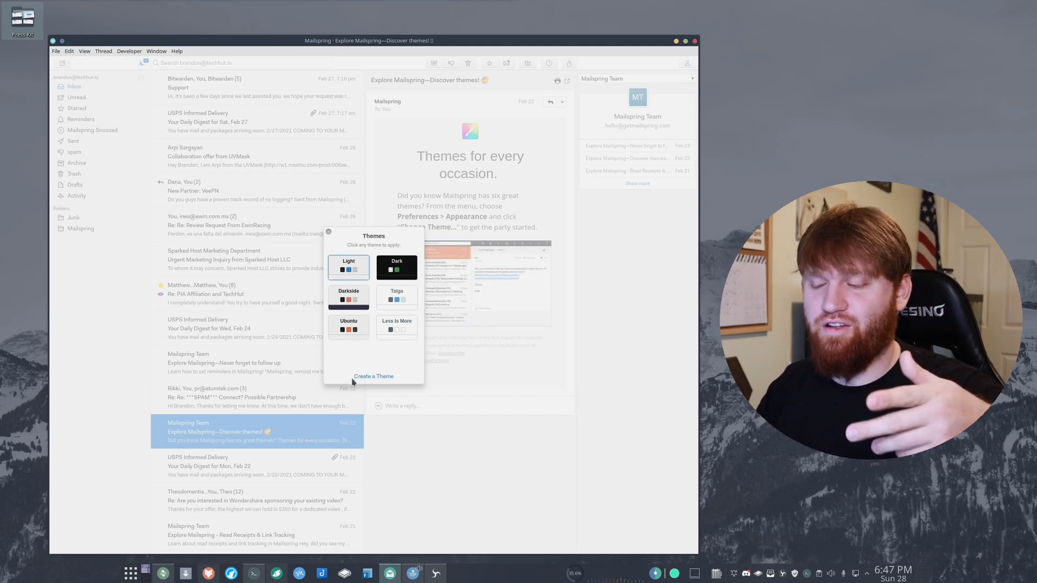
mouse_move(357, 388)
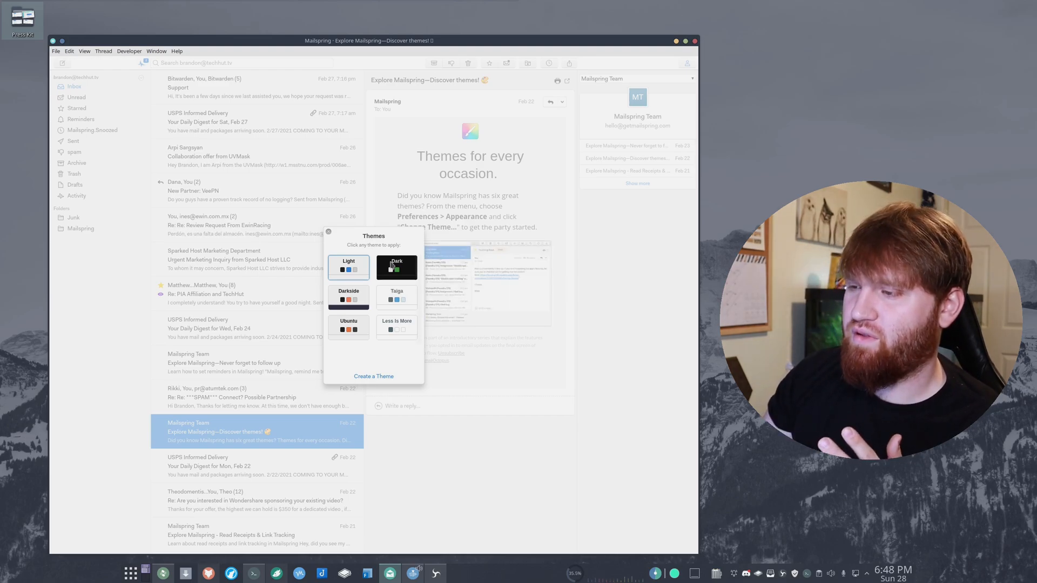
Apply the Dark theme, then switch to the Ubuntu theme via Edit > Change Theme
click(396, 268)
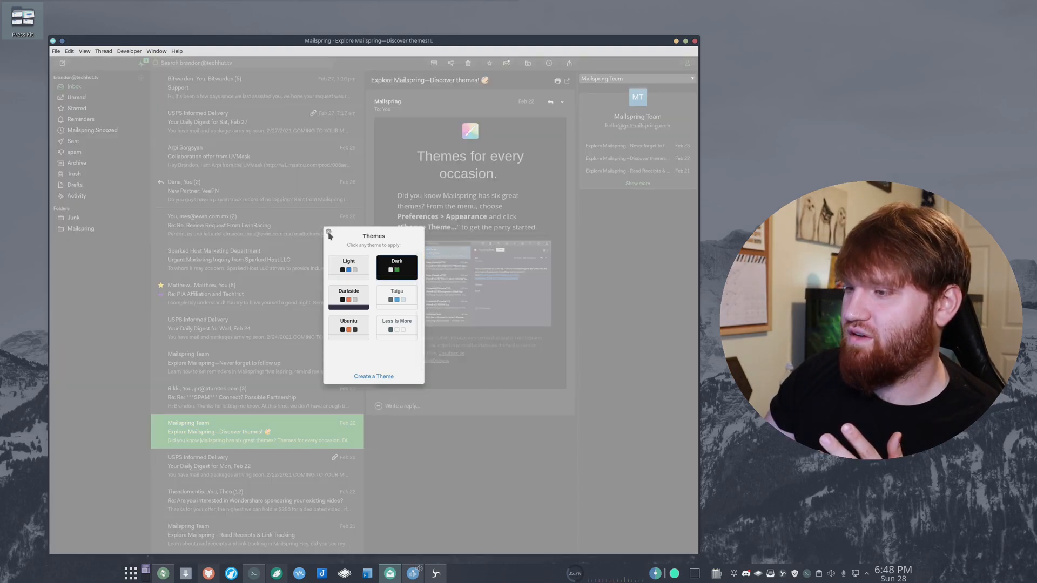
click(328, 234)
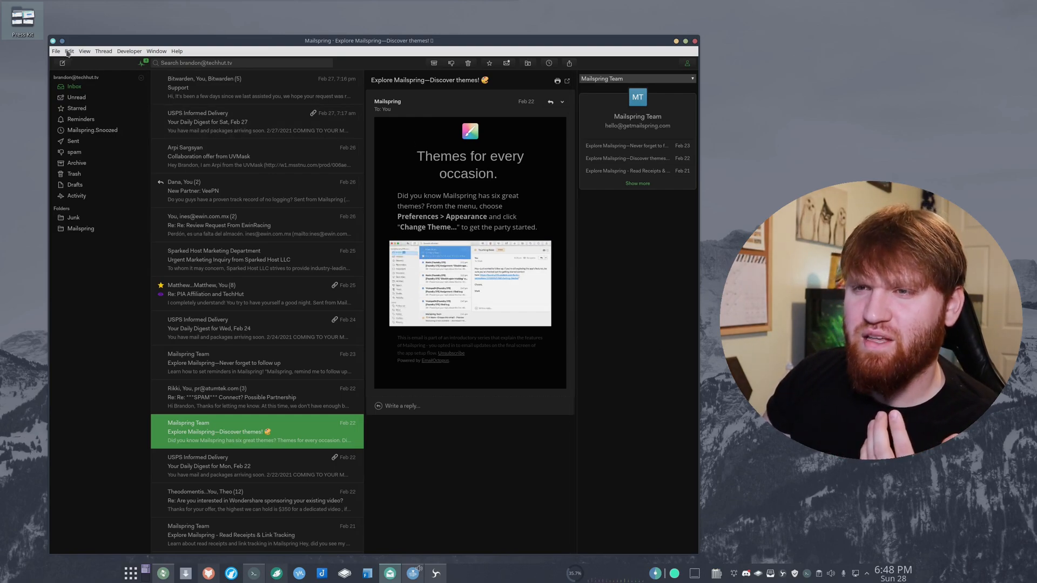
click(68, 51)
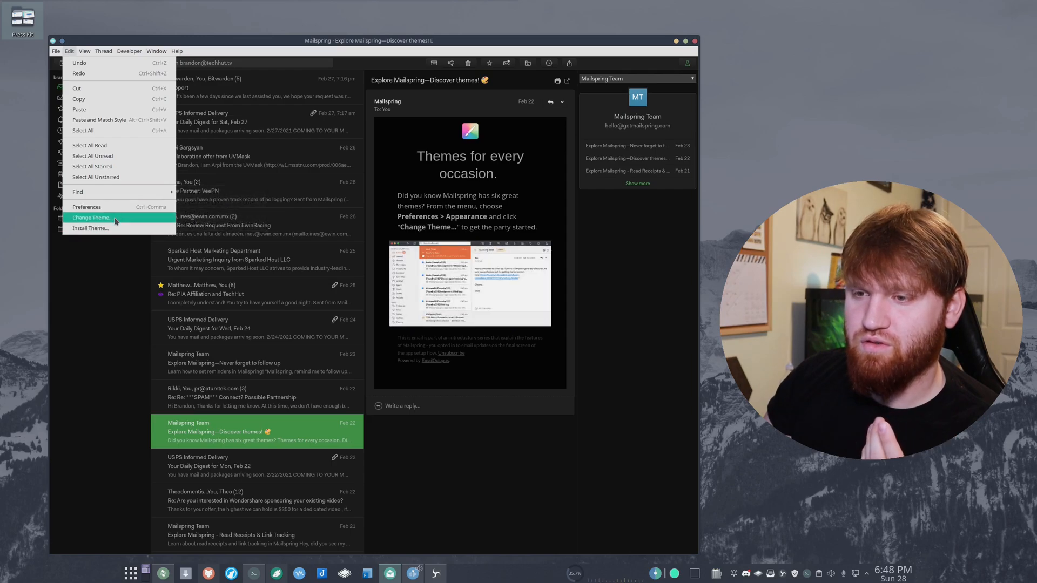
click(92, 218)
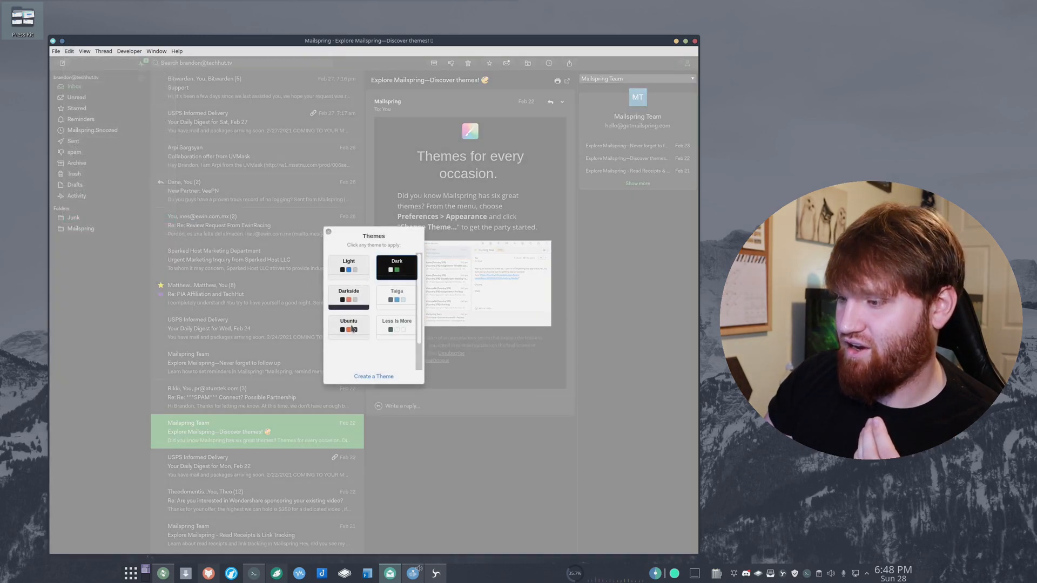
click(348, 295)
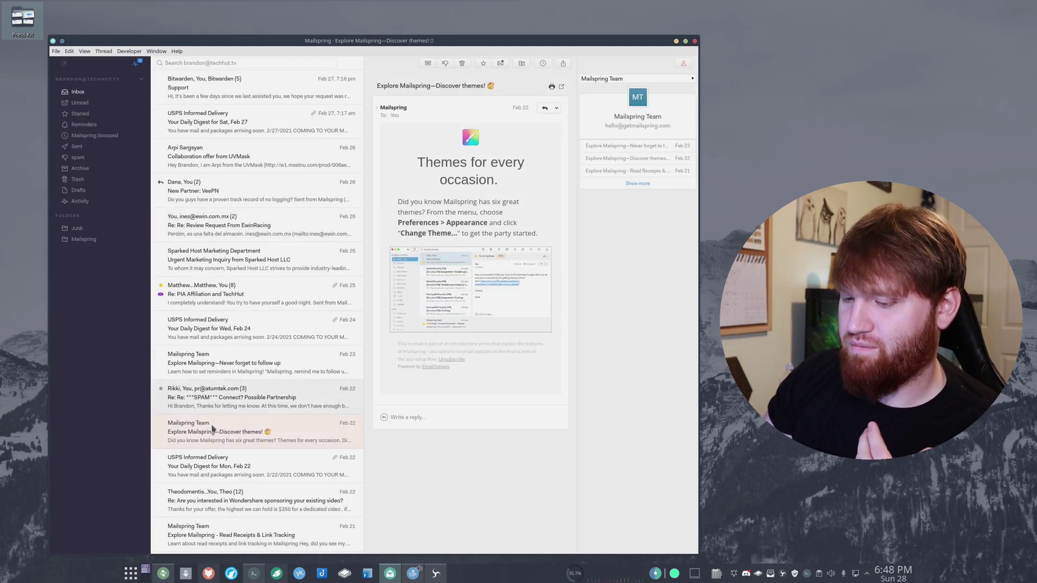
mouse_move(103, 63)
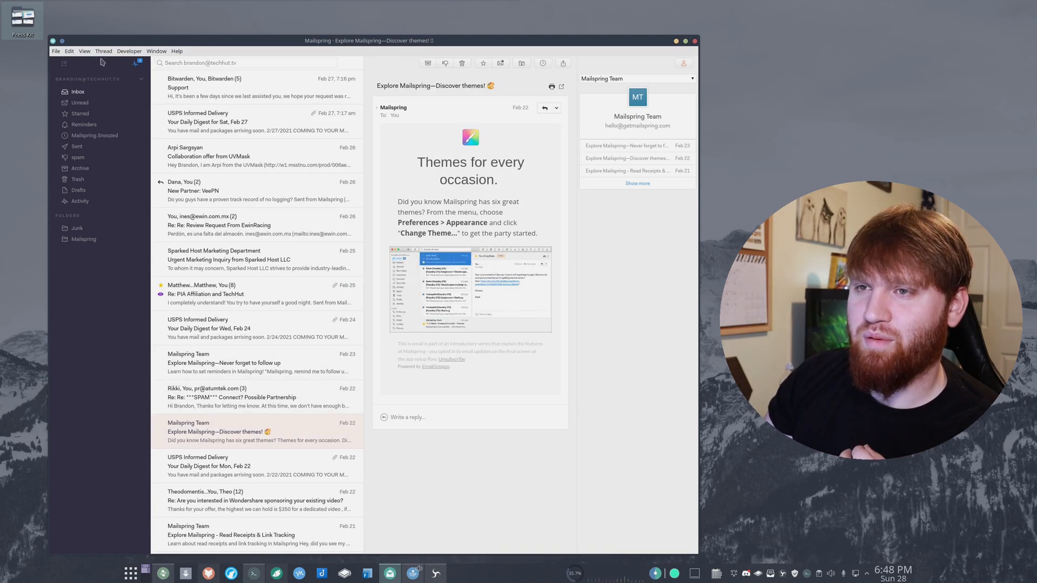
click(69, 51)
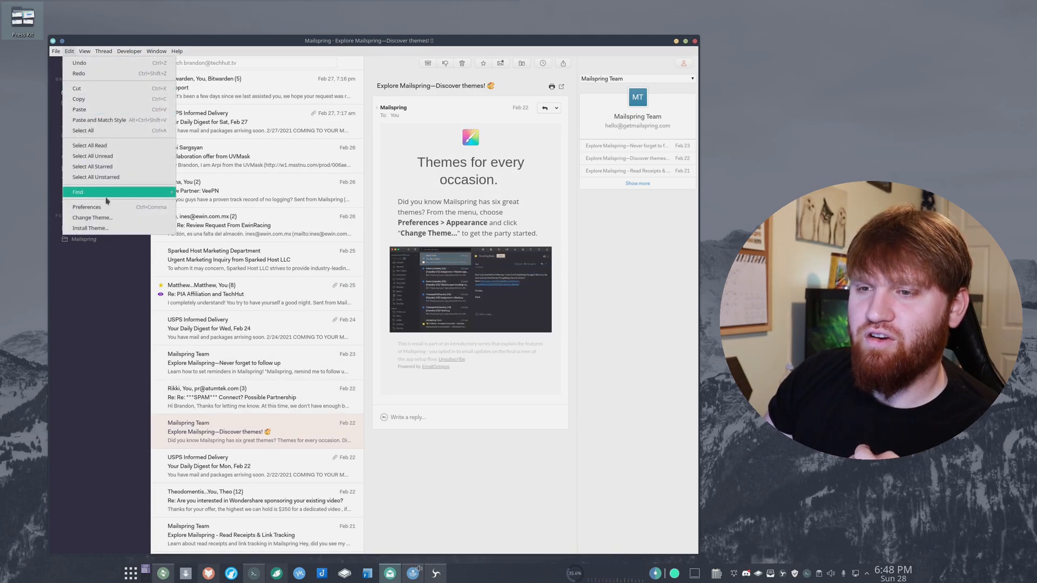
Show the Appearance preferences with layout, theme, window controls and scaling options
click(86, 206)
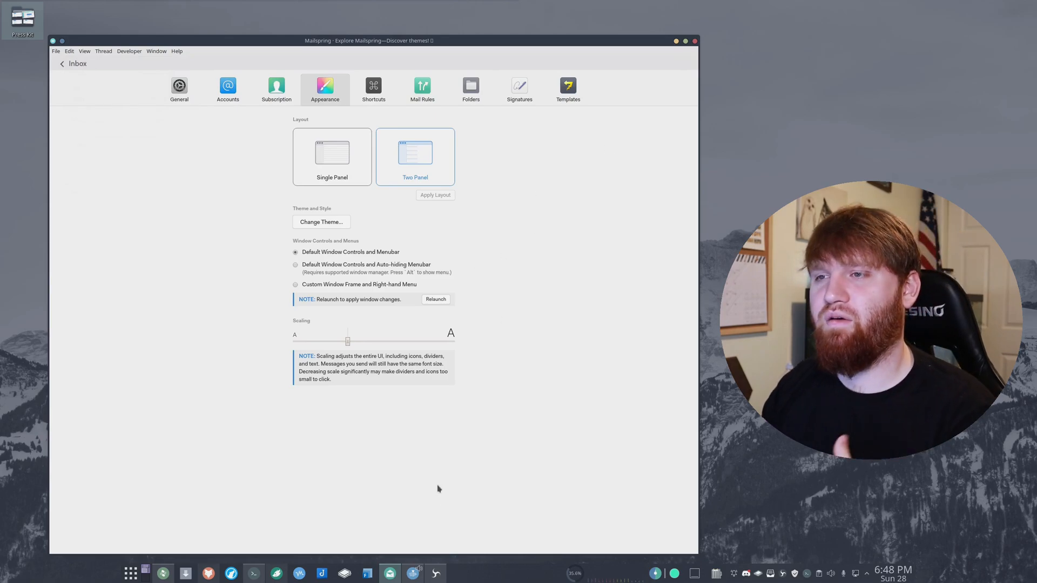
mouse_move(556, 247)
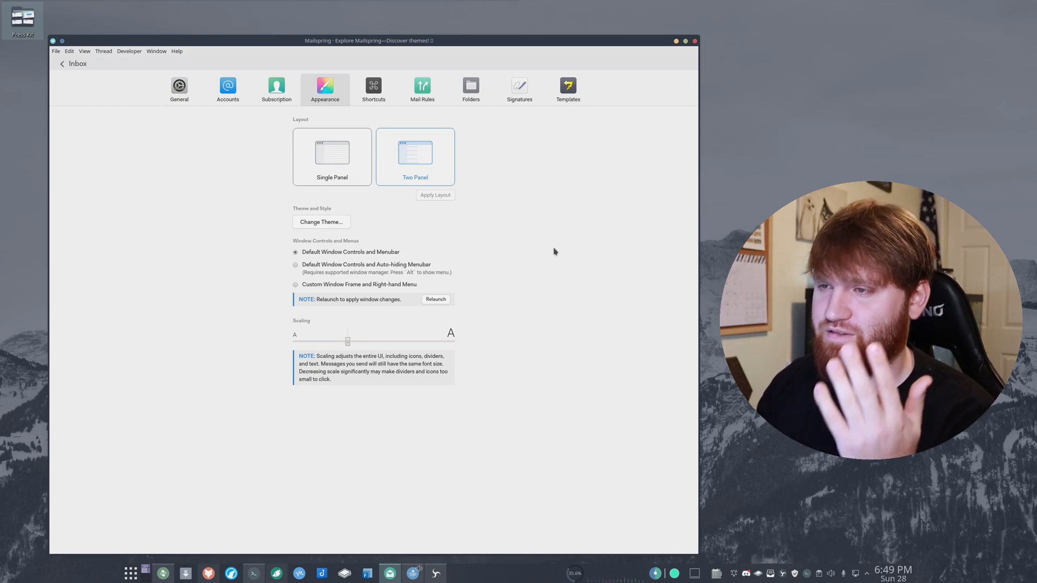
mouse_move(500, 85)
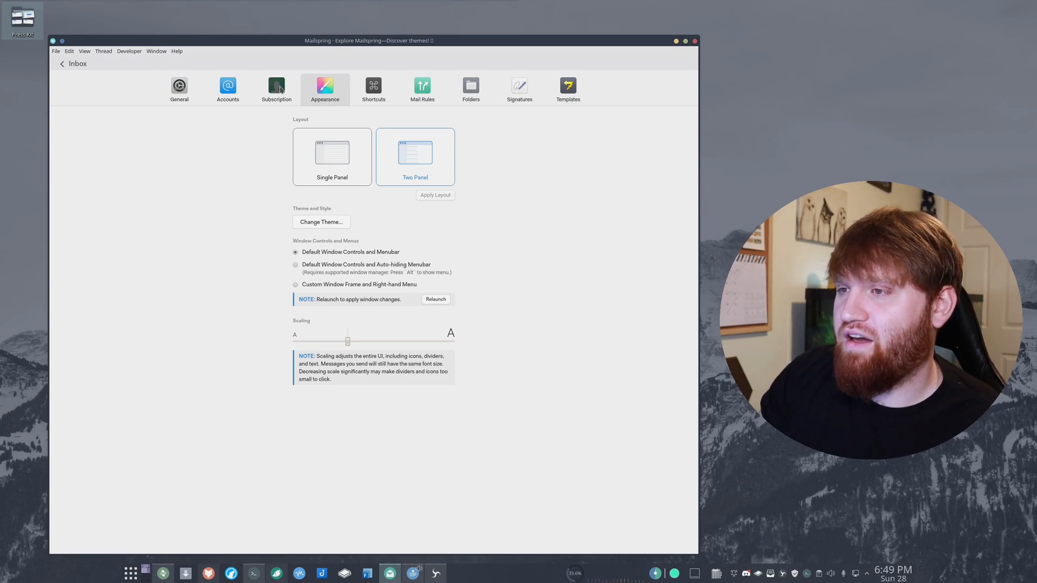
Show the Accounts preferences for the connected IMAP account
click(228, 89)
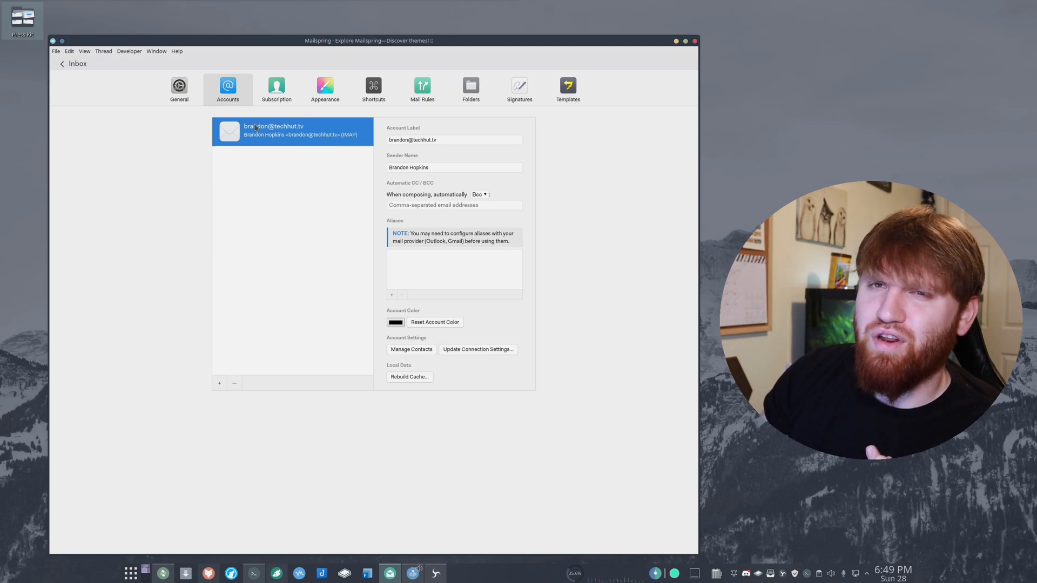
mouse_move(276, 95)
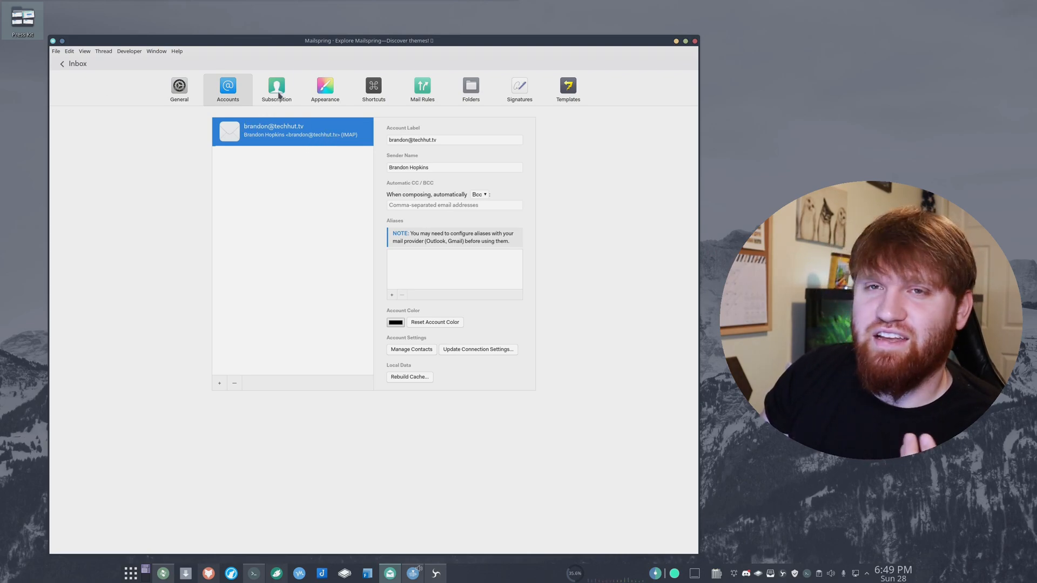
mouse_move(290, 91)
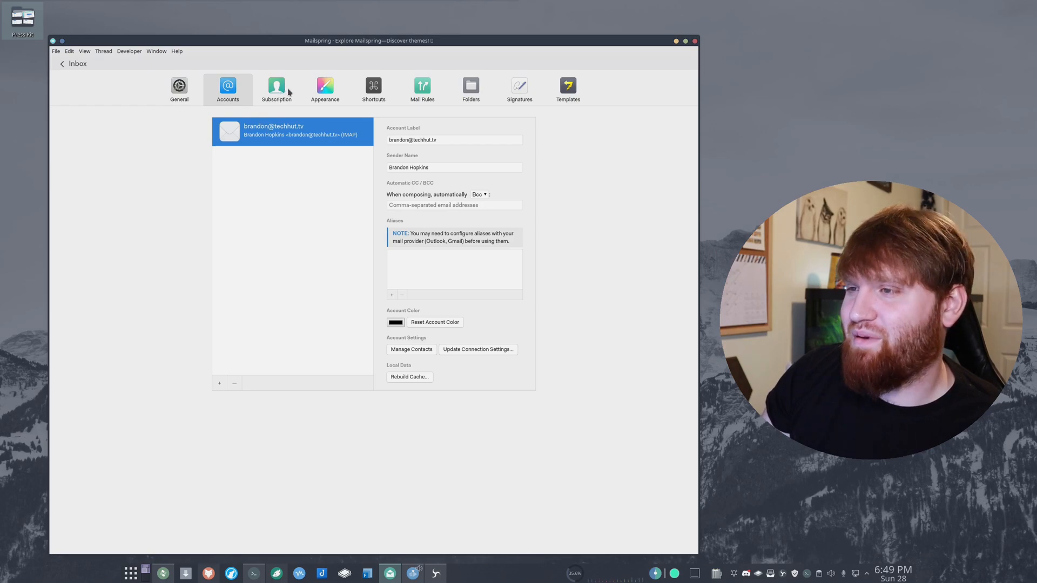
mouse_move(189, 87)
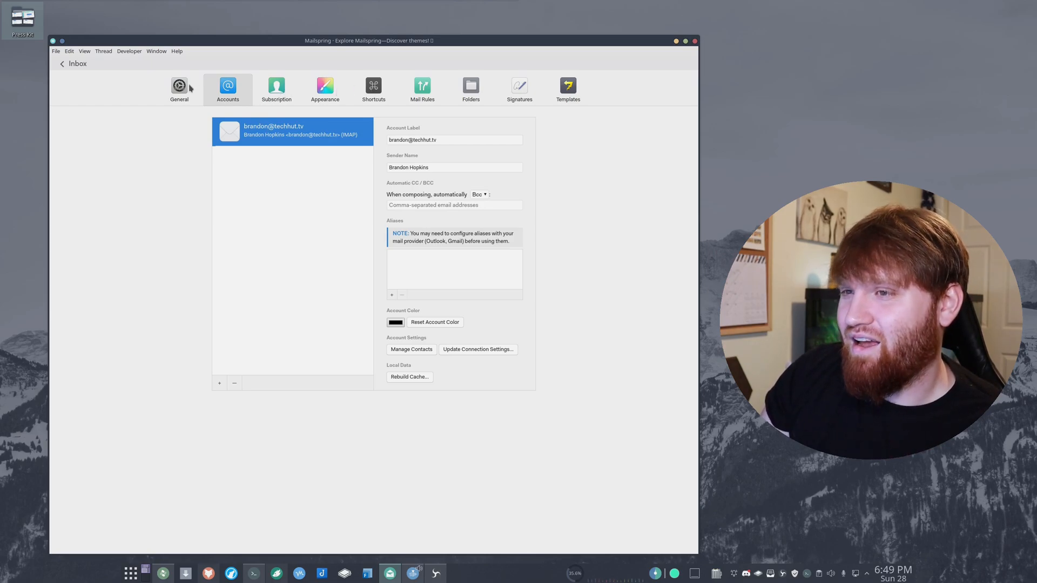
Go from General preferences to the Shortcuts preferences with the keyboard shortcut list
click(180, 86)
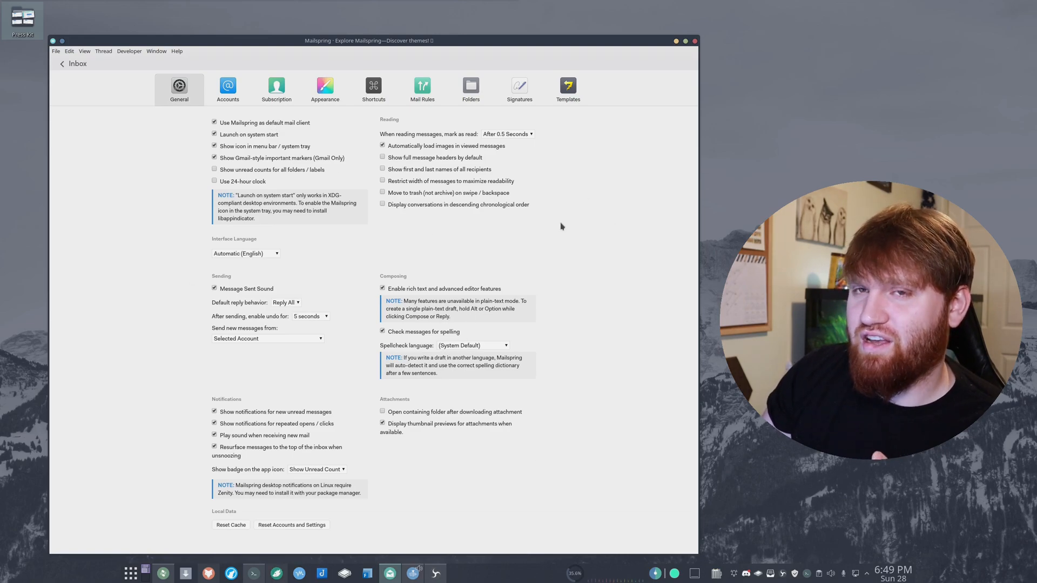
click(374, 86)
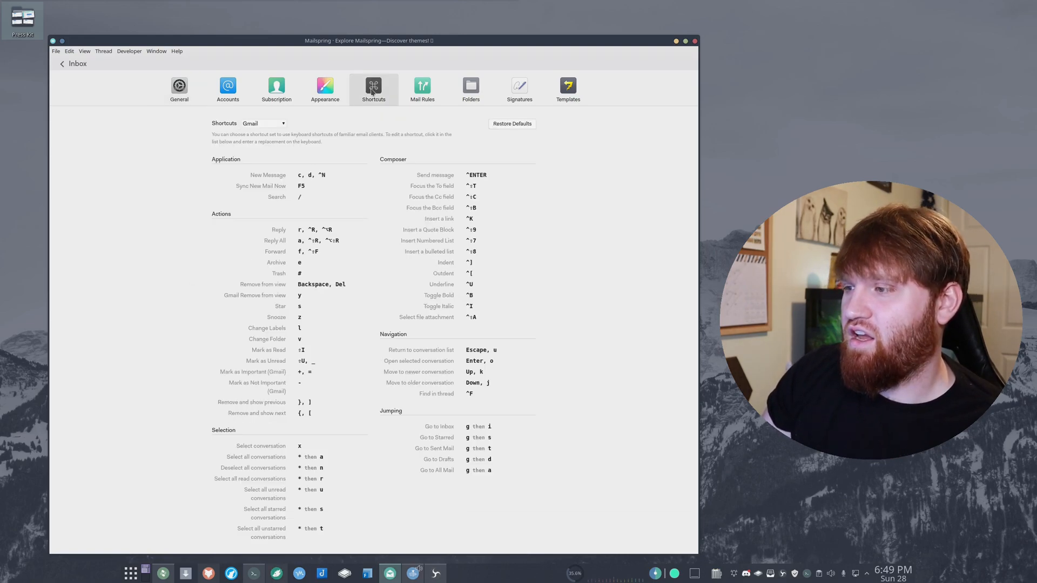
mouse_move(523, 284)
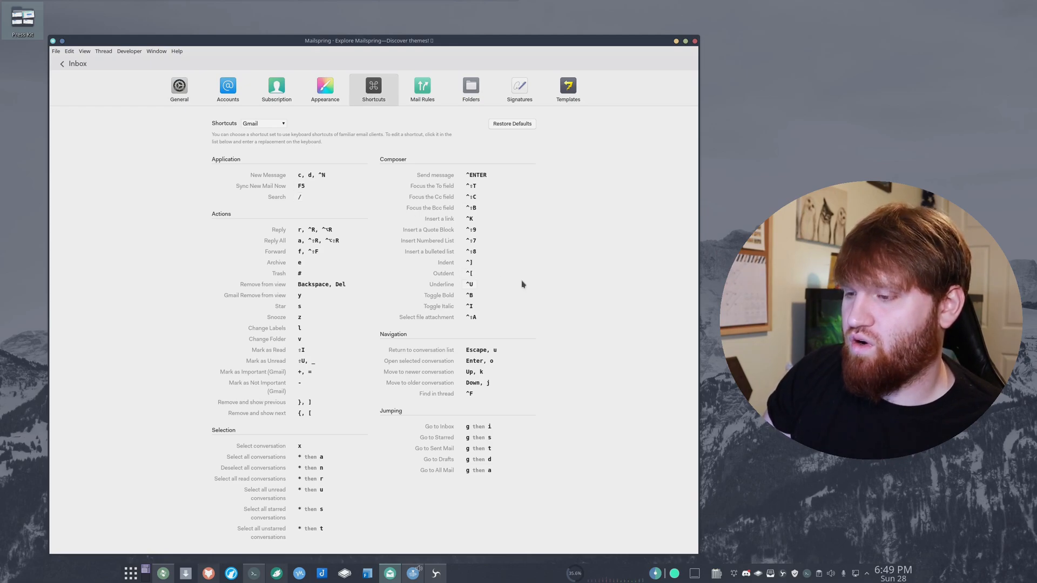
mouse_move(587, 282)
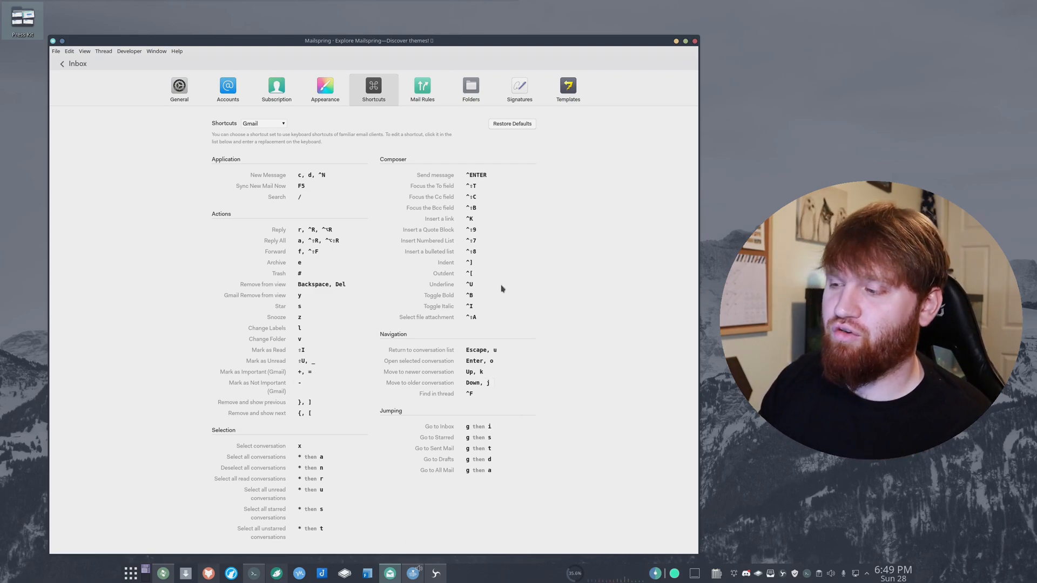
mouse_move(504, 296)
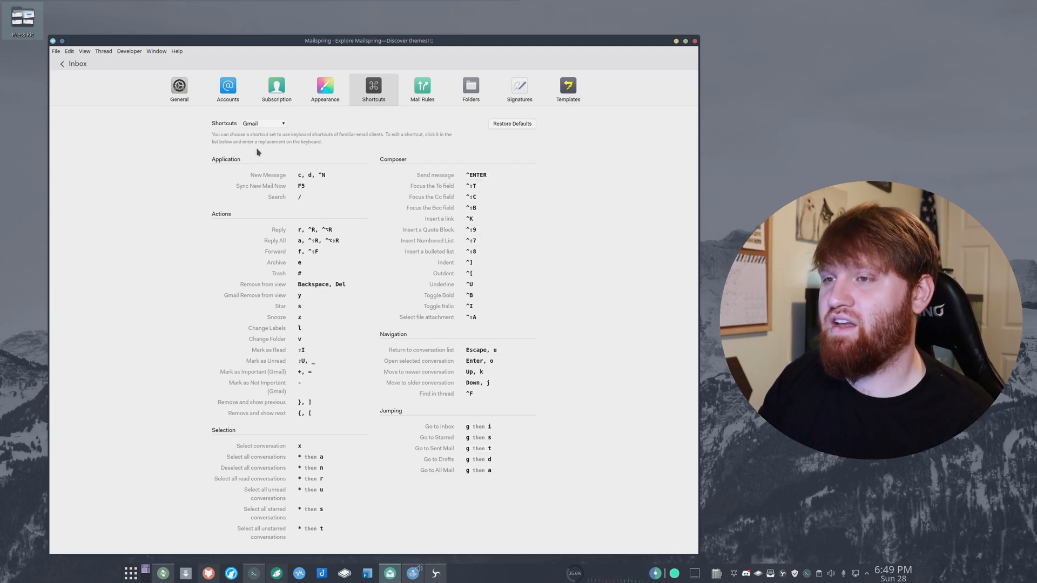
Preview the Apple Mail and Outlook shortcut presets, then return to the Gmail set
click(264, 123)
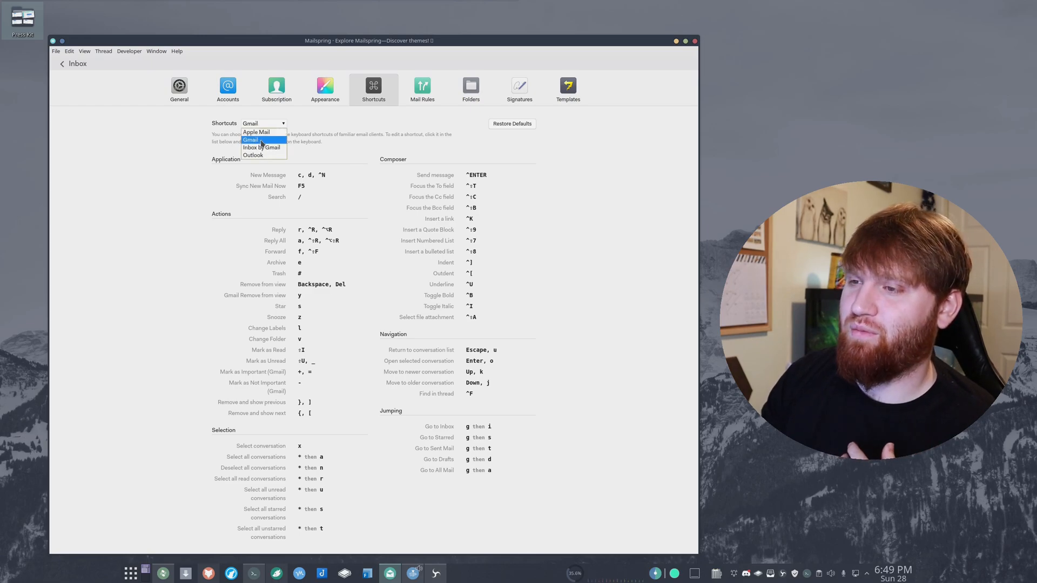
click(257, 132)
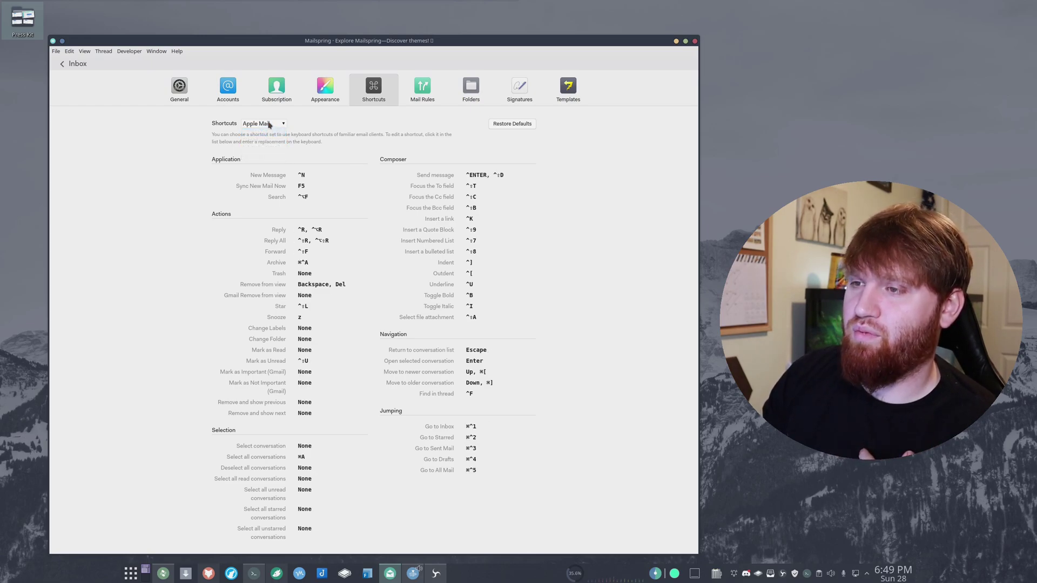
click(260, 147)
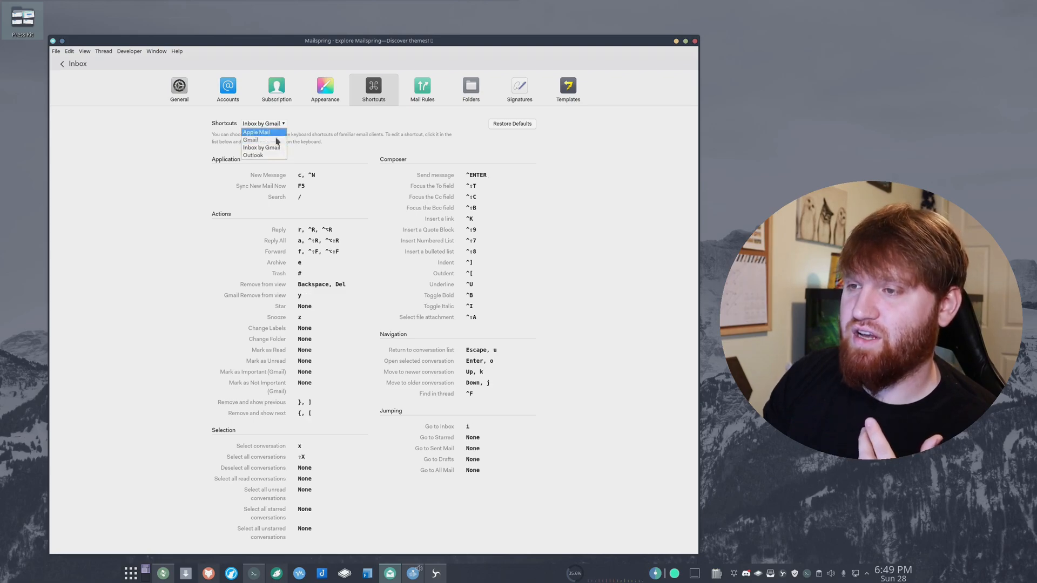
click(253, 156)
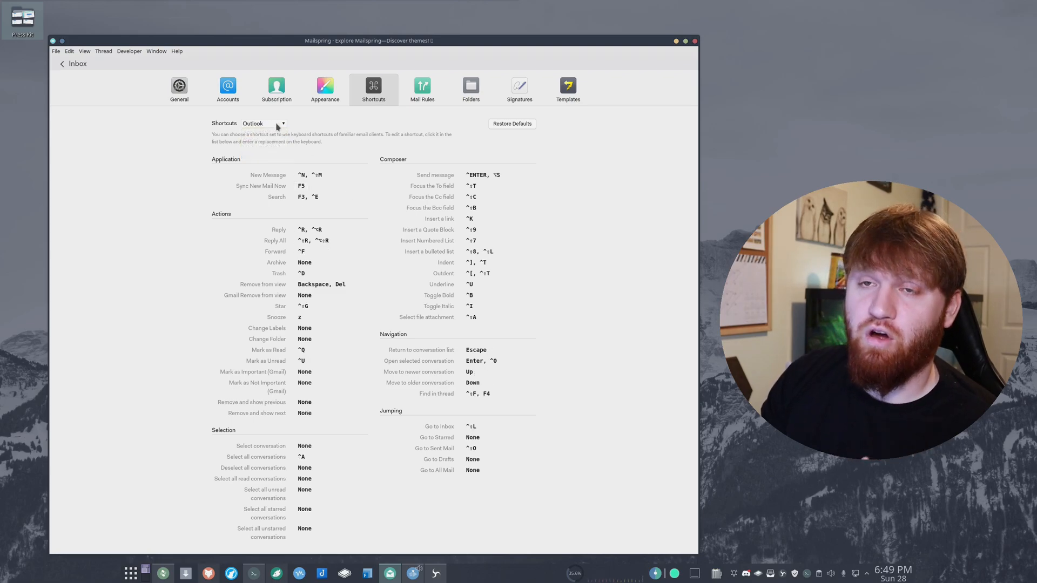
click(262, 123)
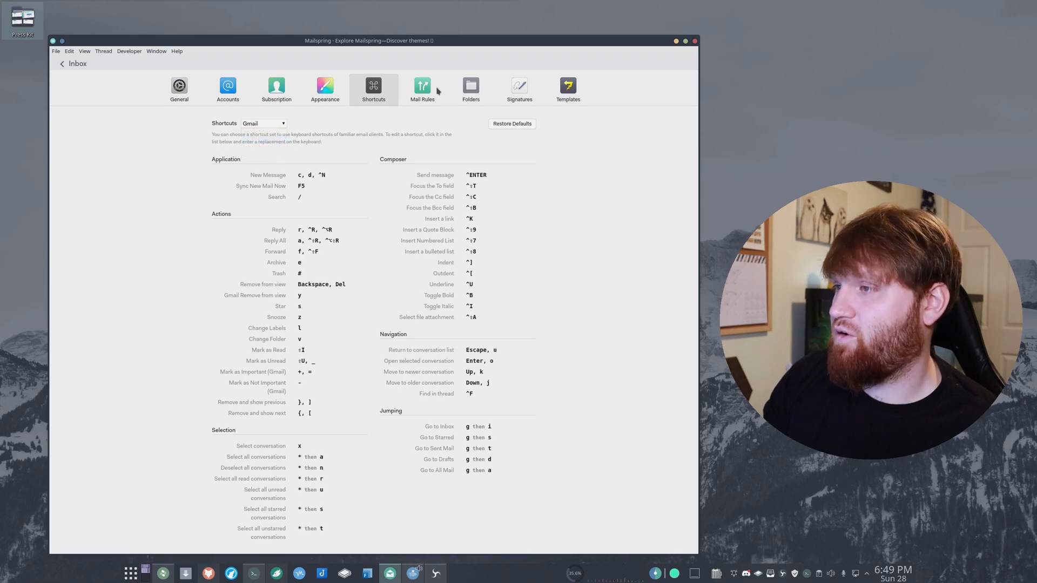
Create a new untitled mail rule, then view the Folders preferences for Sent, Drafts, Spam, Archive and Trash
click(422, 89)
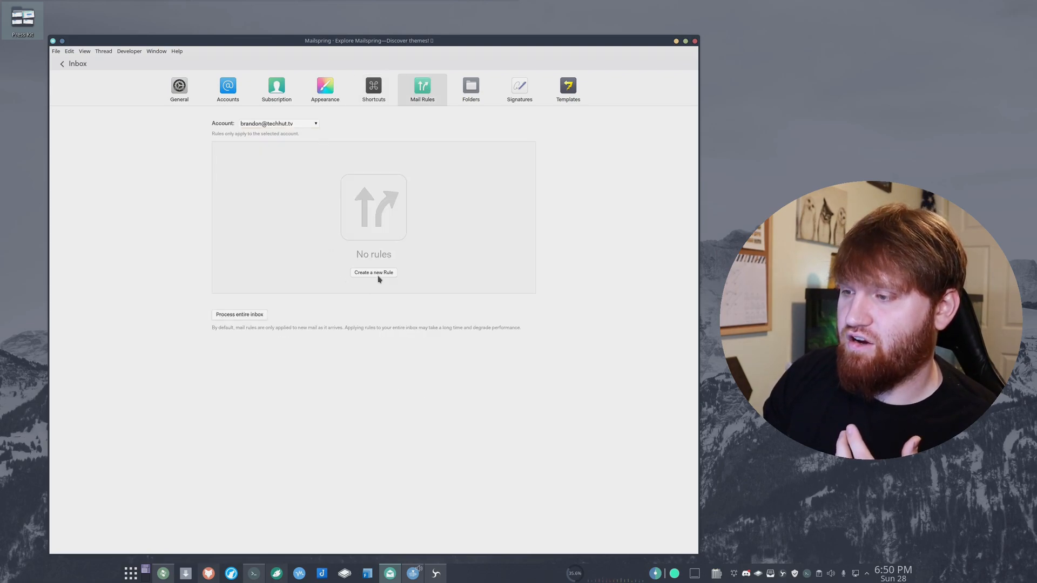
click(374, 272)
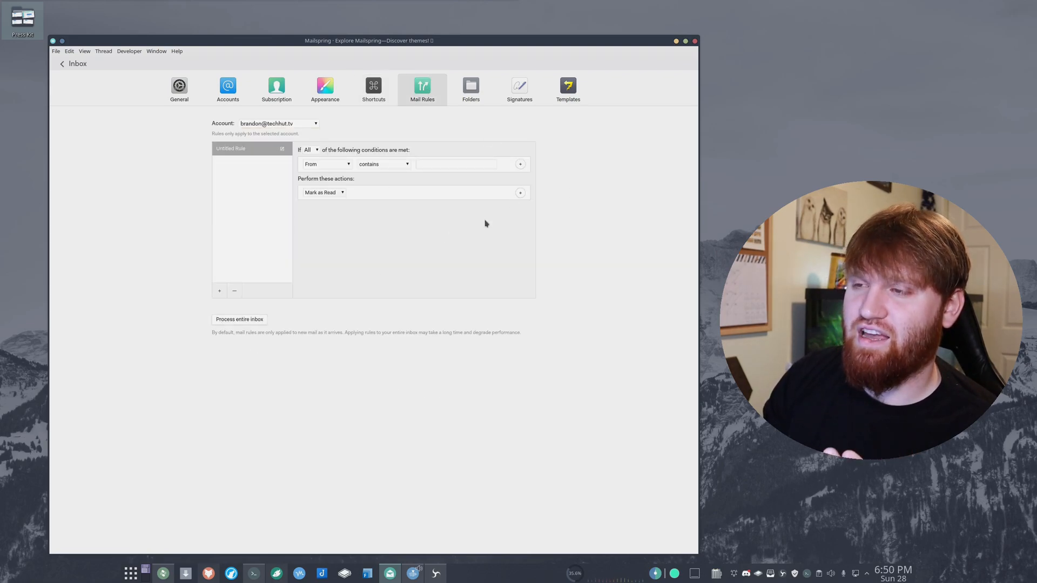
mouse_move(497, 237)
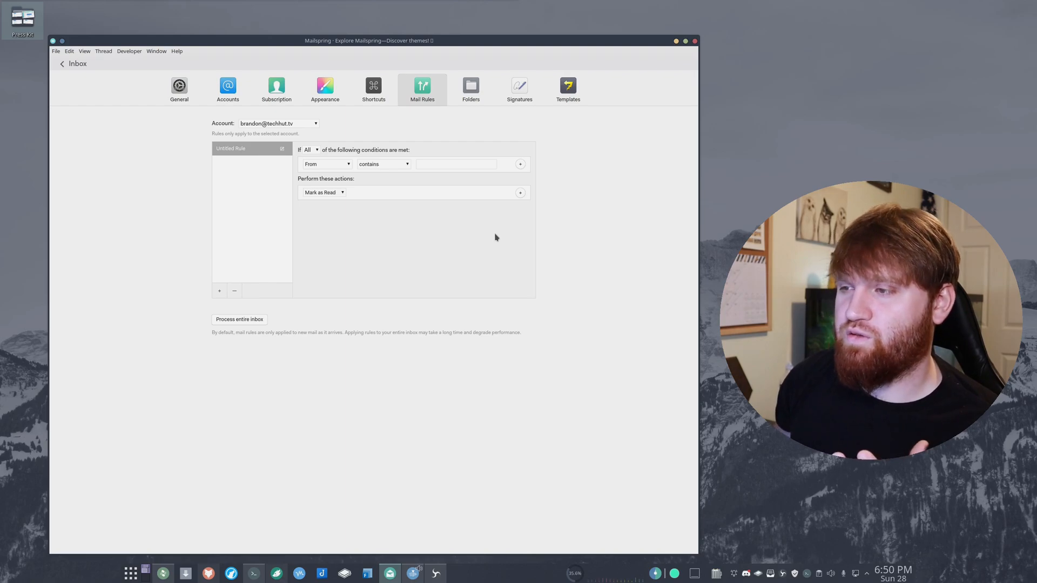
mouse_move(487, 100)
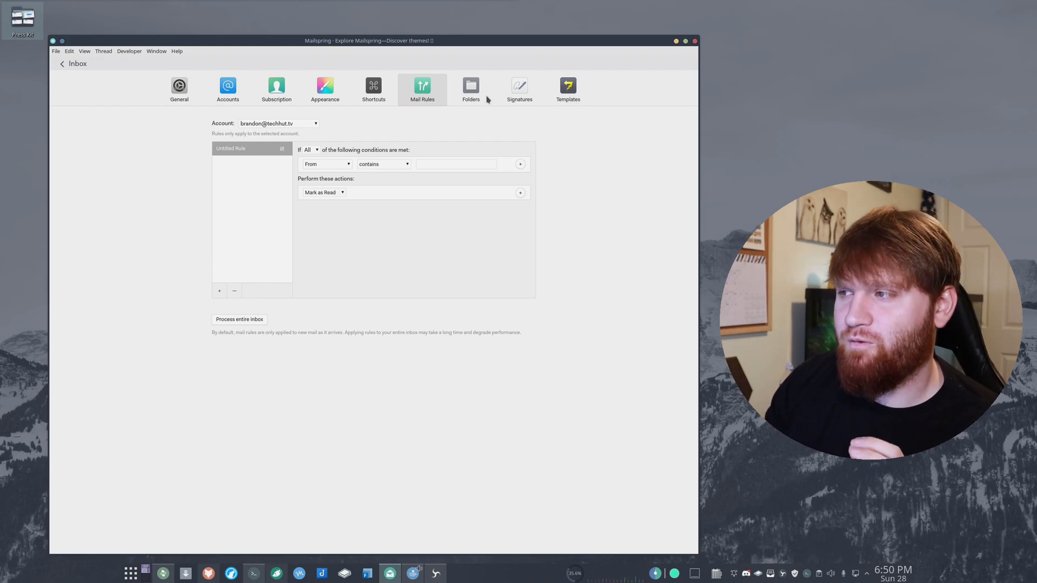
click(472, 89)
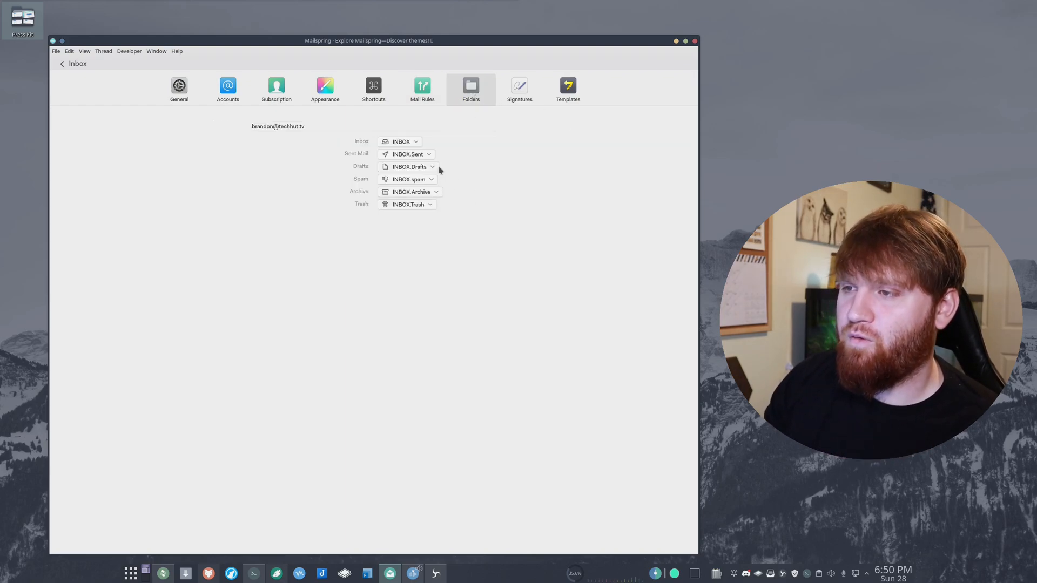
mouse_move(405, 223)
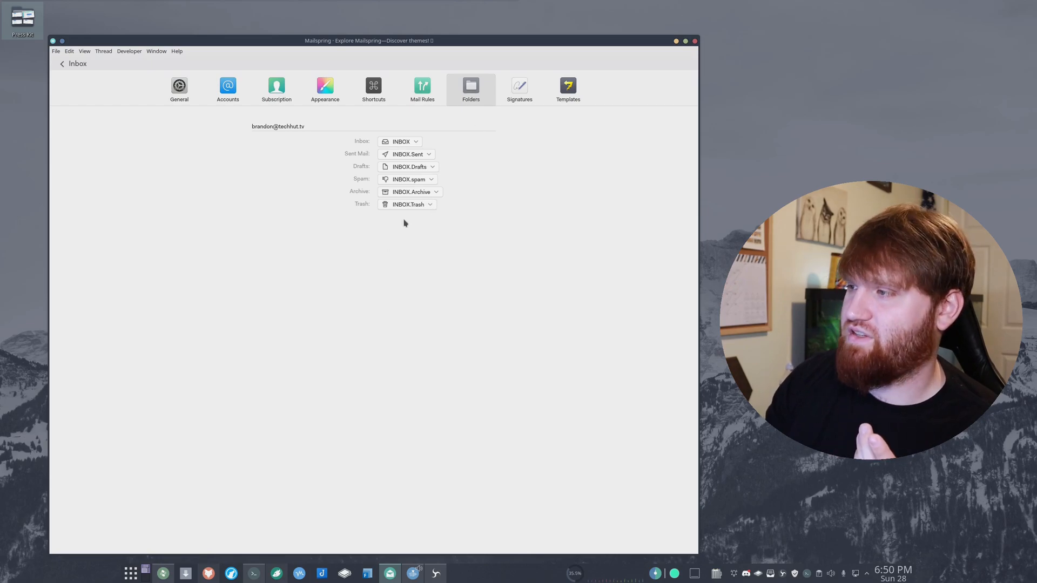
Try a different signature layout, revert to the original, then go to the Templates preferences
click(520, 87)
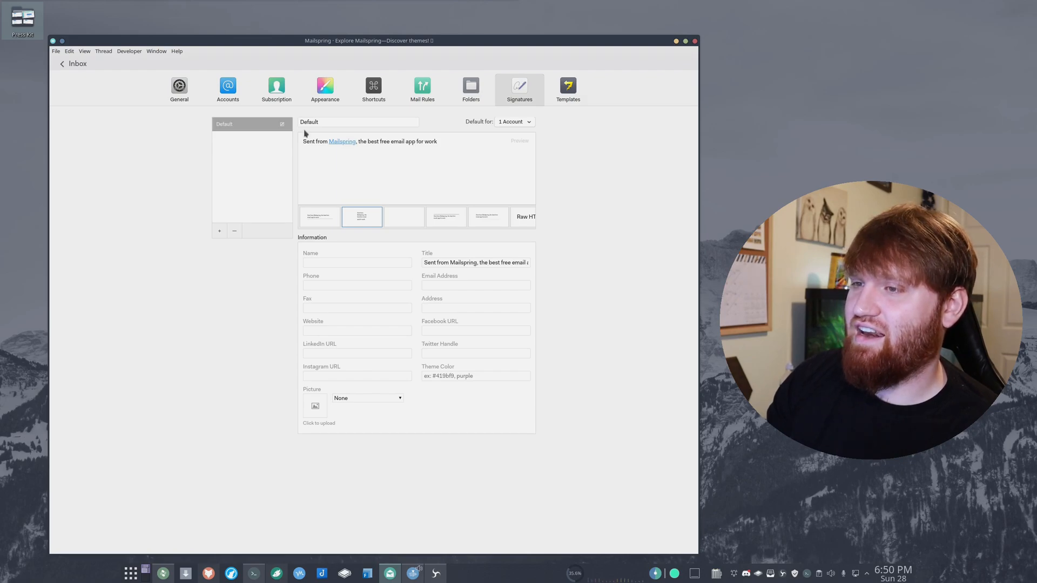
mouse_move(397, 145)
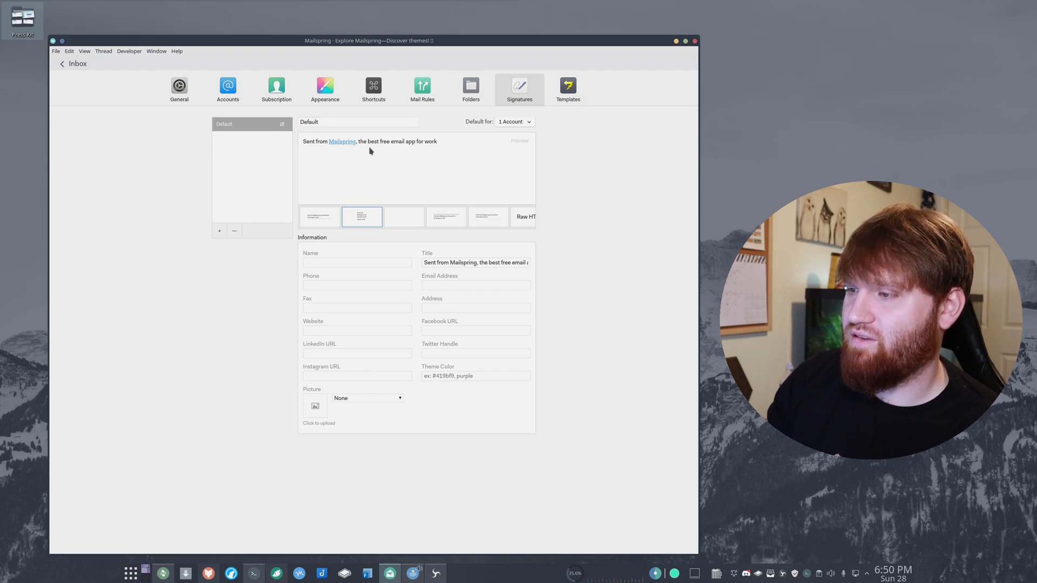
click(445, 216)
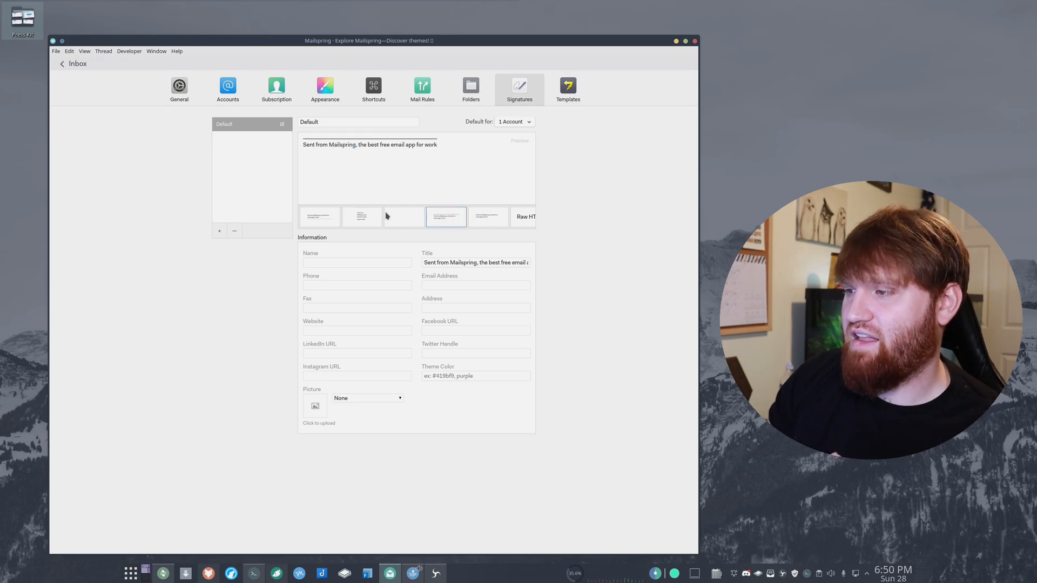
click(361, 217)
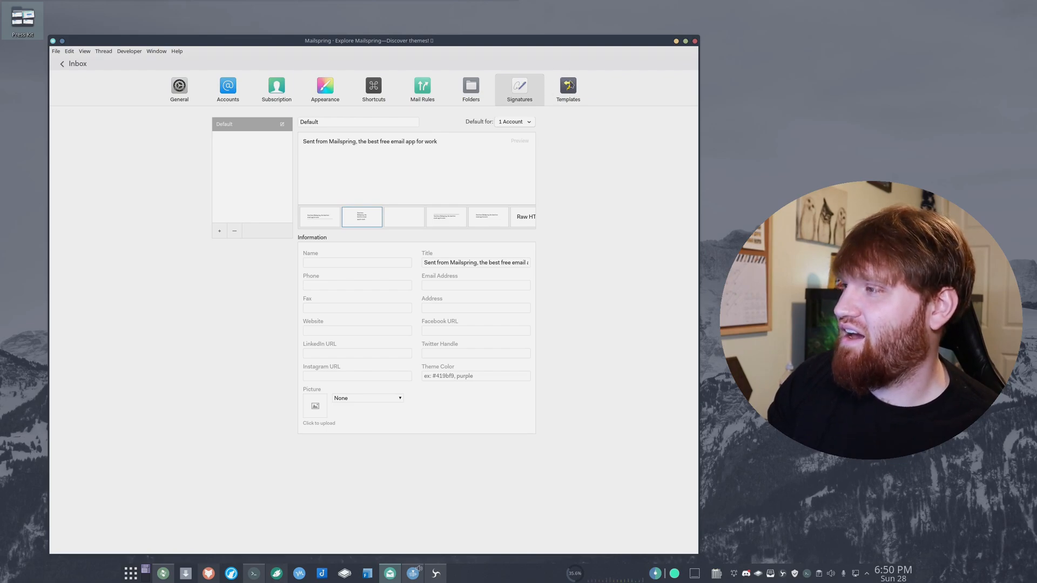
click(568, 89)
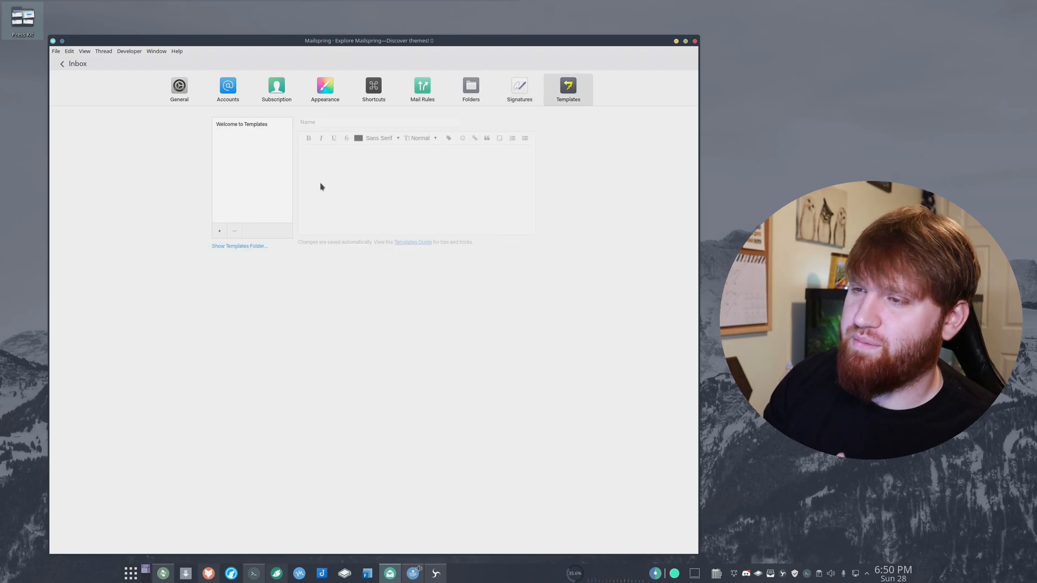
mouse_move(288, 199)
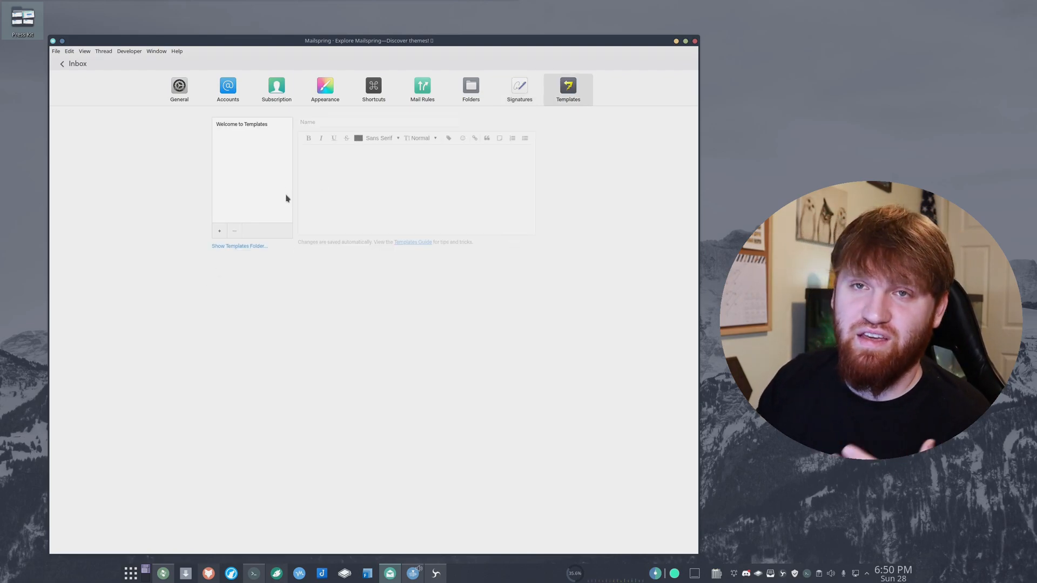
mouse_move(563, 198)
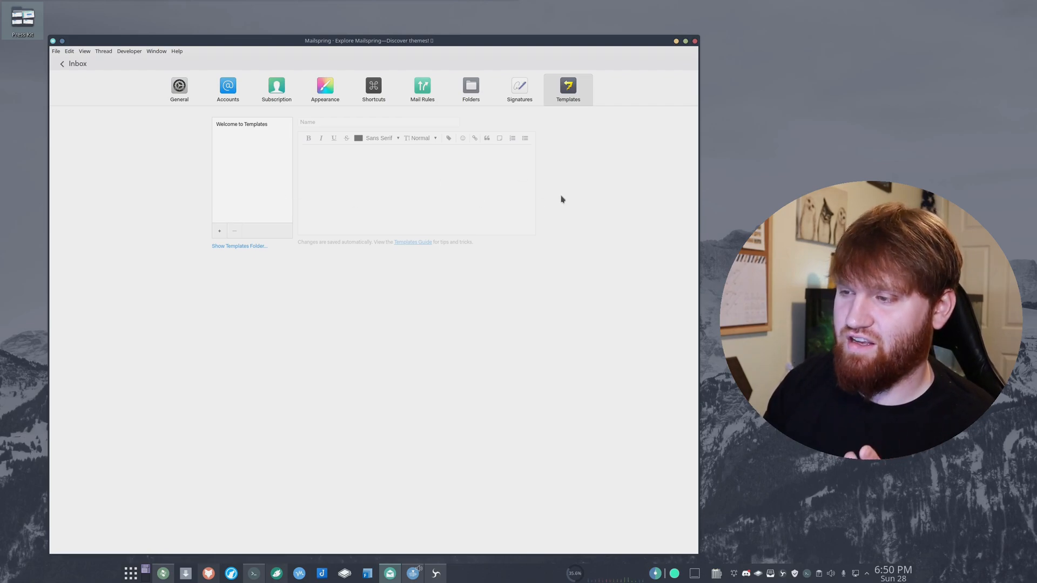
mouse_move(61, 63)
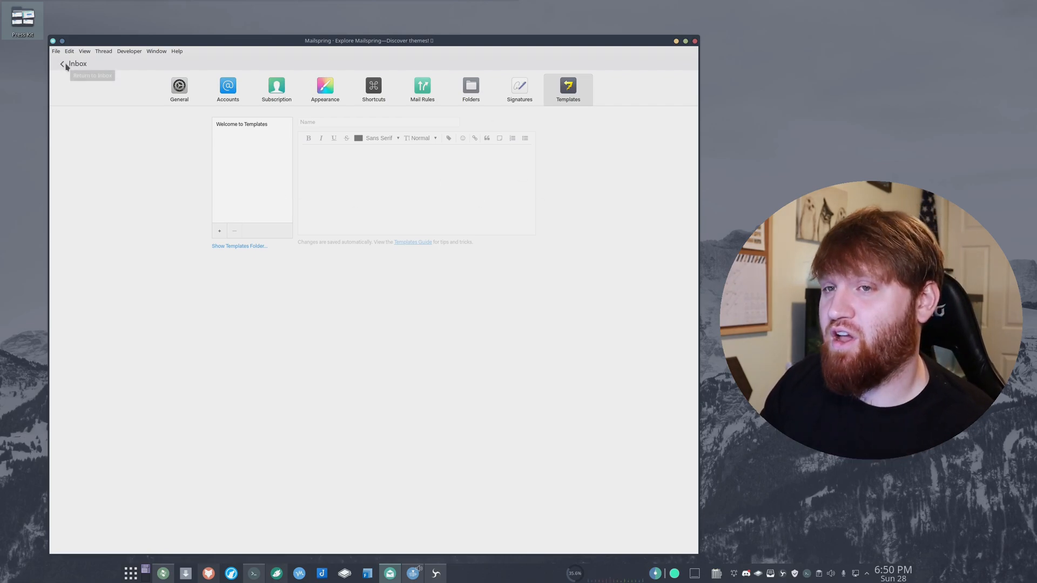
Return to the inbox and select the Mailspring Team 'Never forget to follow up' message
click(61, 63)
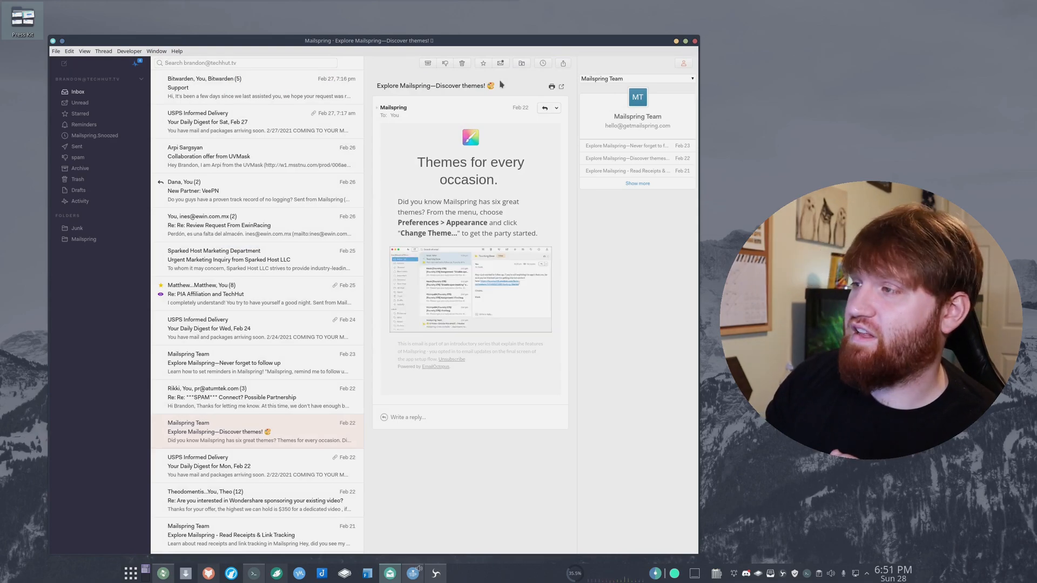
click(542, 63)
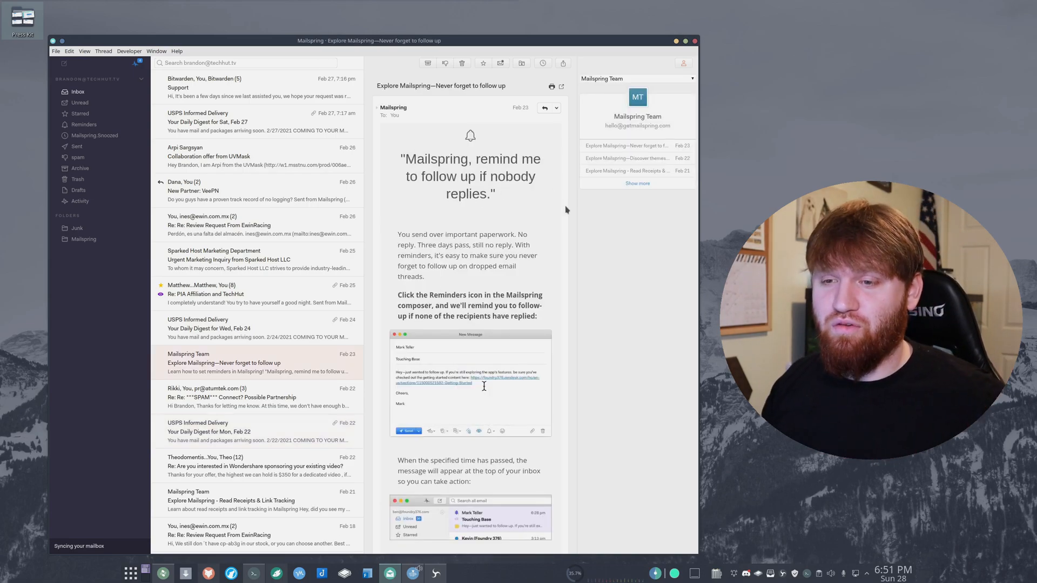
click(491, 431)
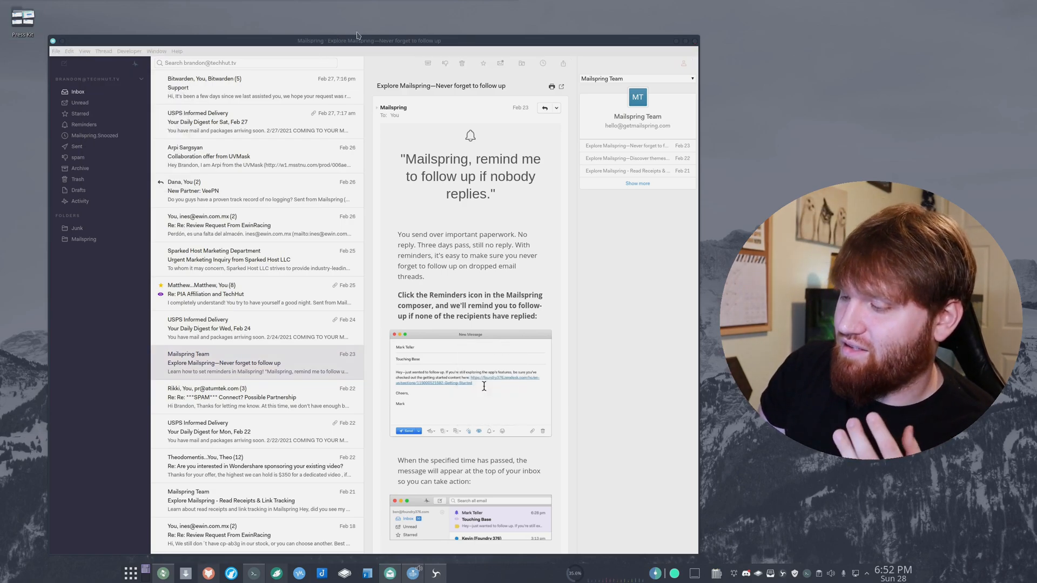
click(491, 431)
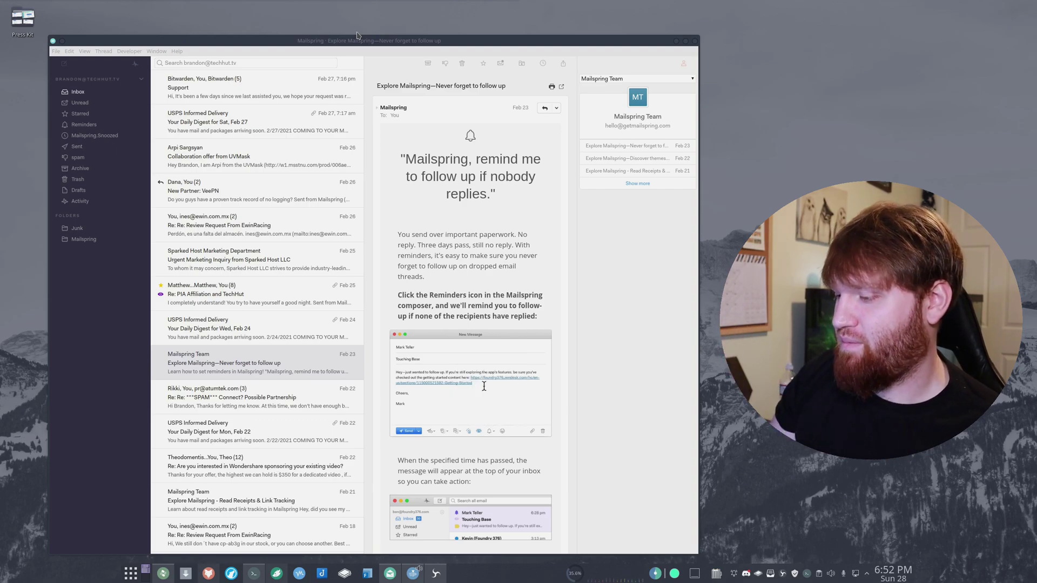
click(490, 431)
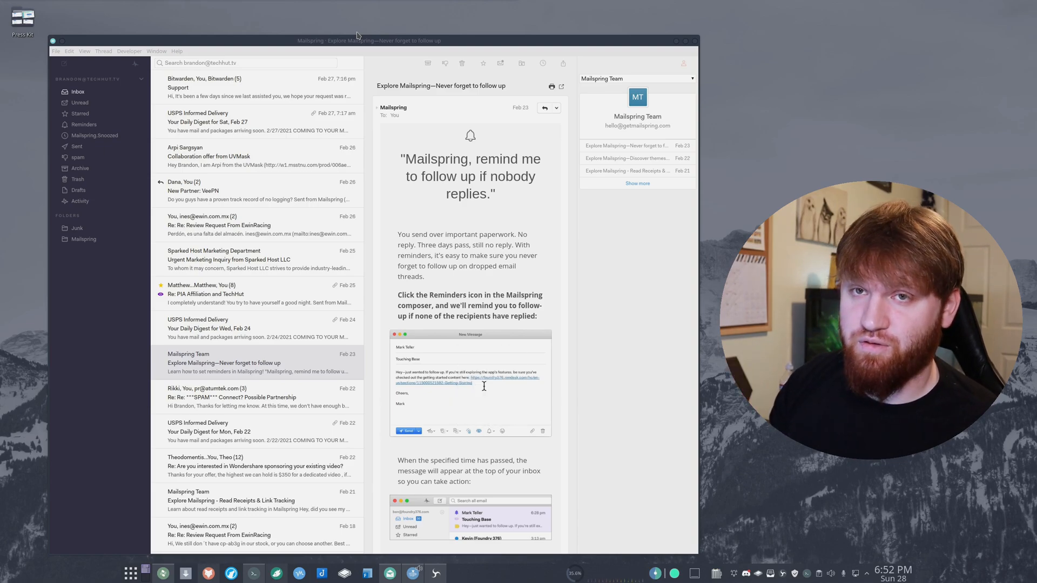
click(489, 431)
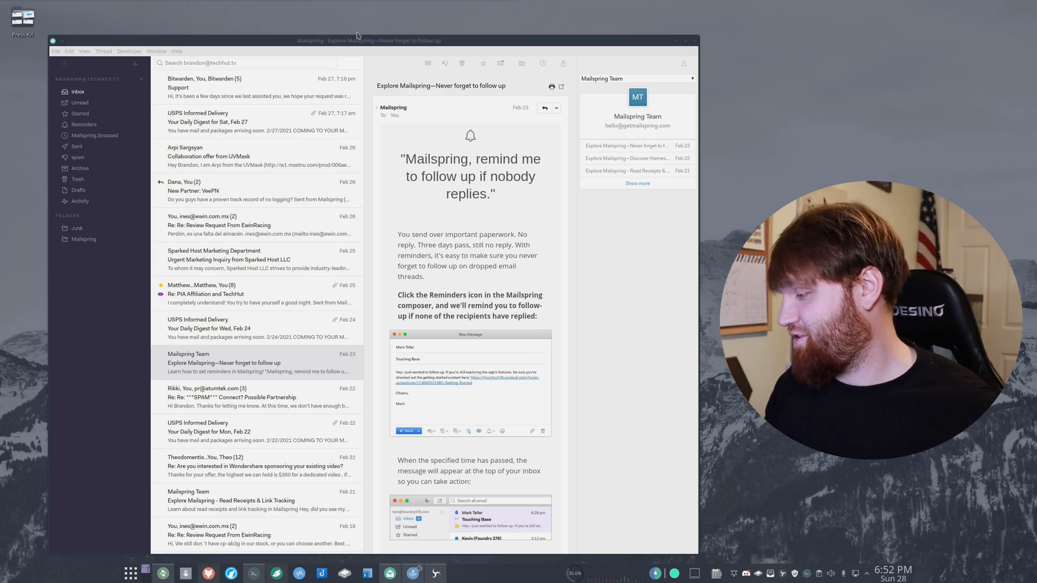
click(489, 431)
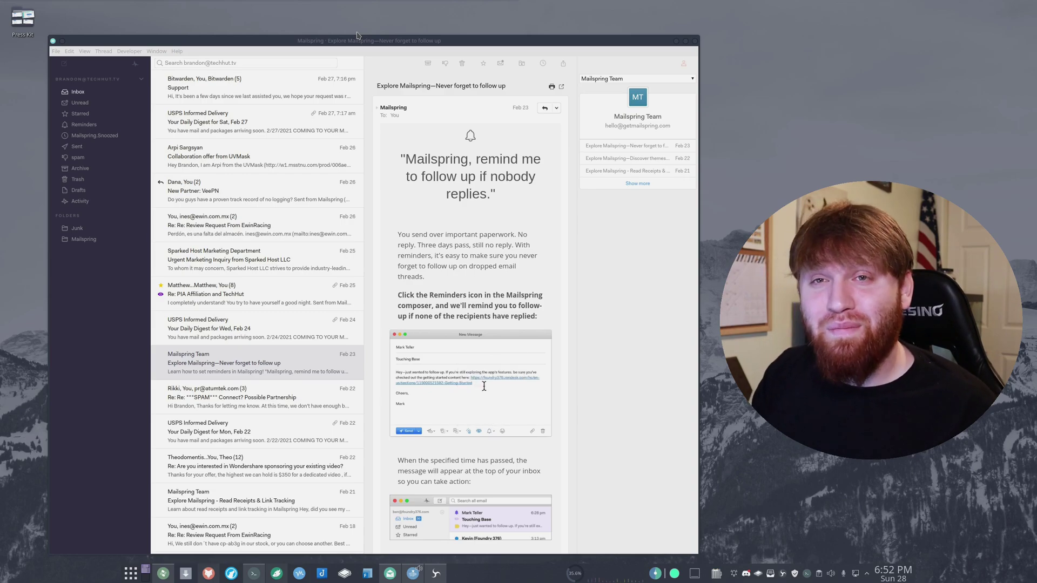
click(490, 431)
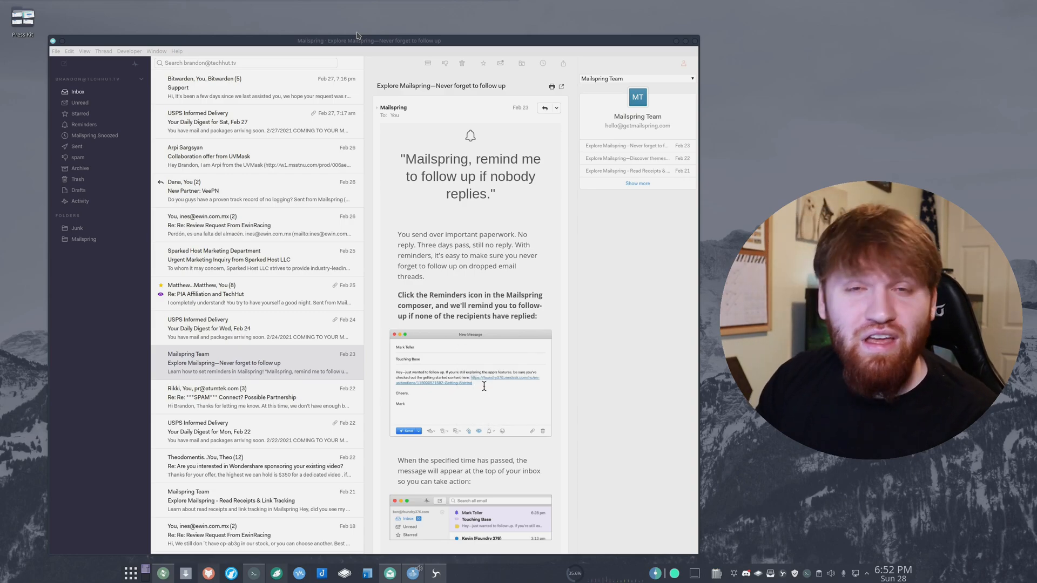
click(491, 431)
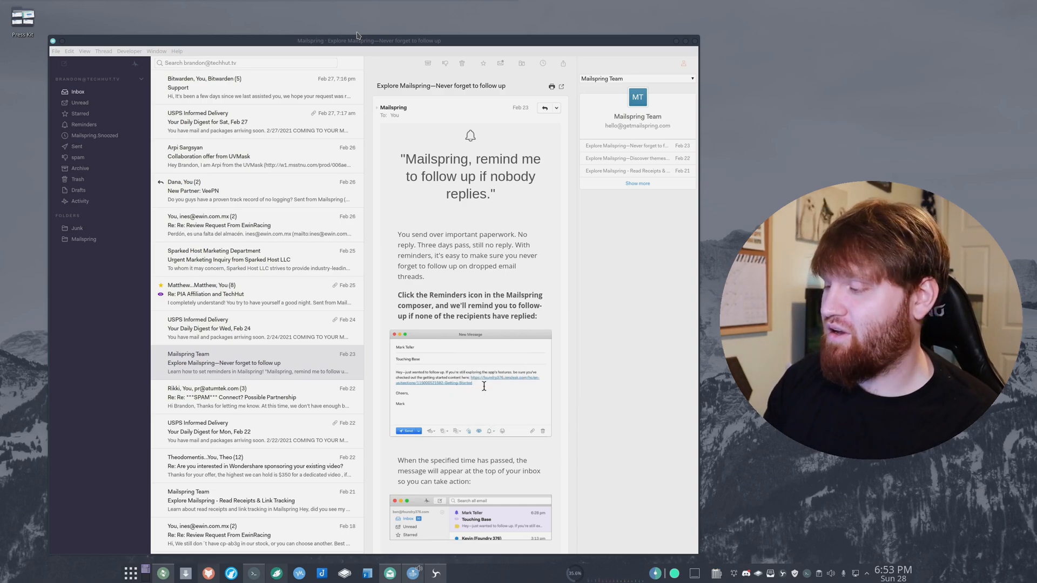
click(490, 431)
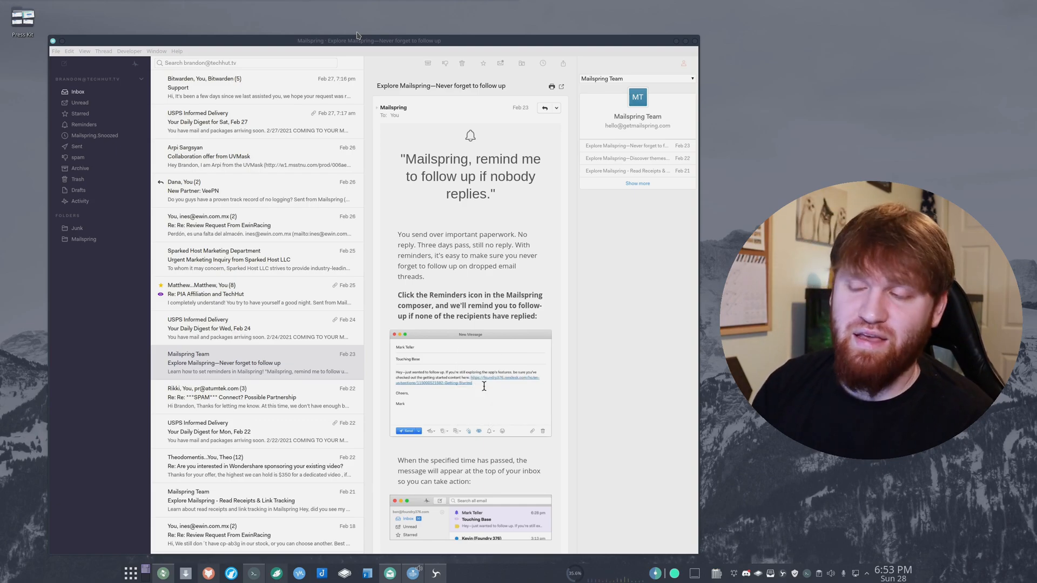
click(490, 431)
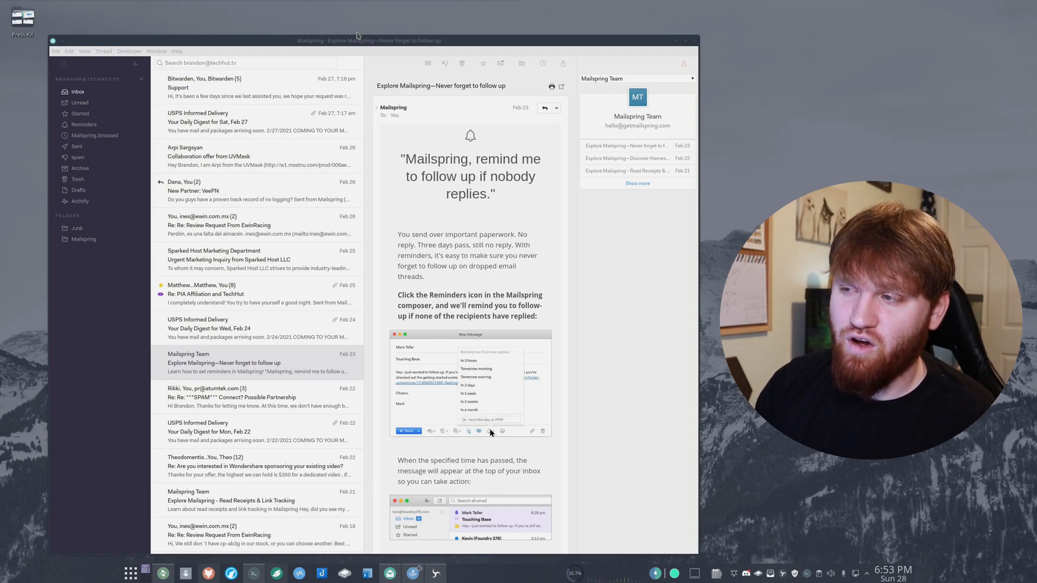